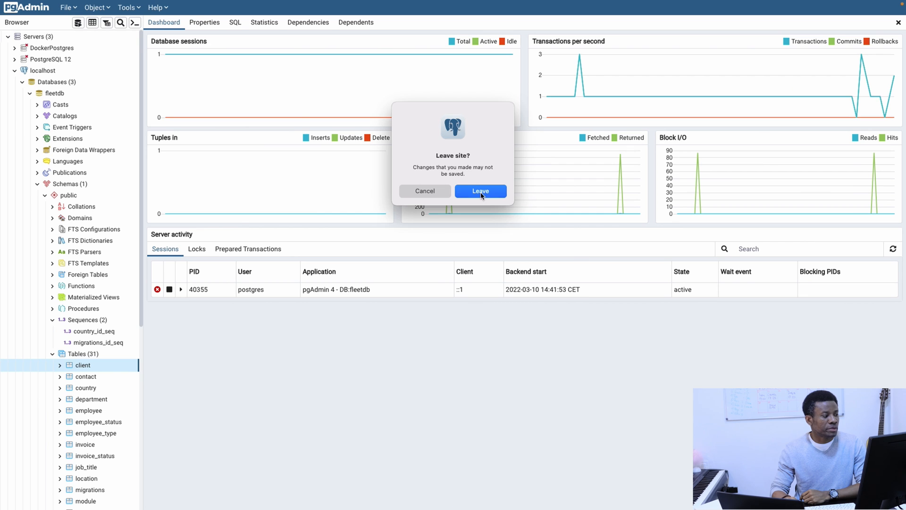
Step: Confirm leaving the pgAdmin 4 dashboard page and discard the unsaved changes
click(480, 190)
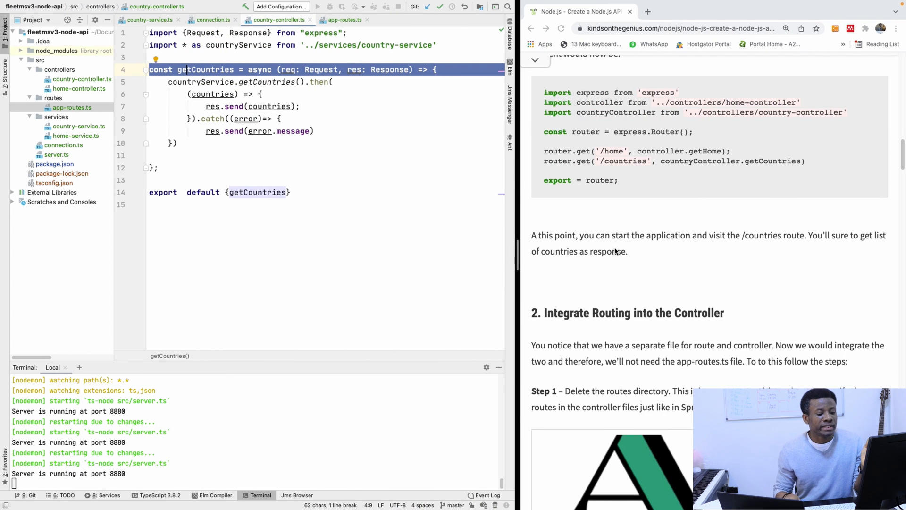
scroll(down, 3)
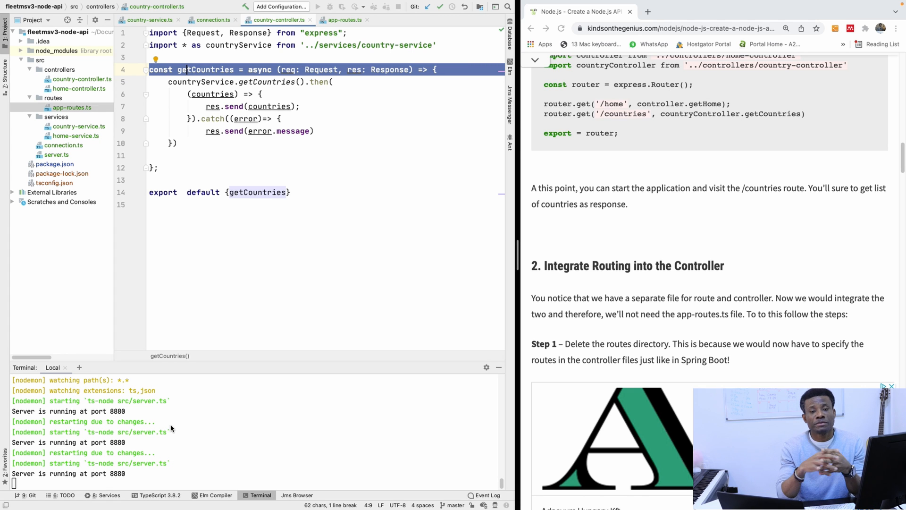
mouse_move(240, 487)
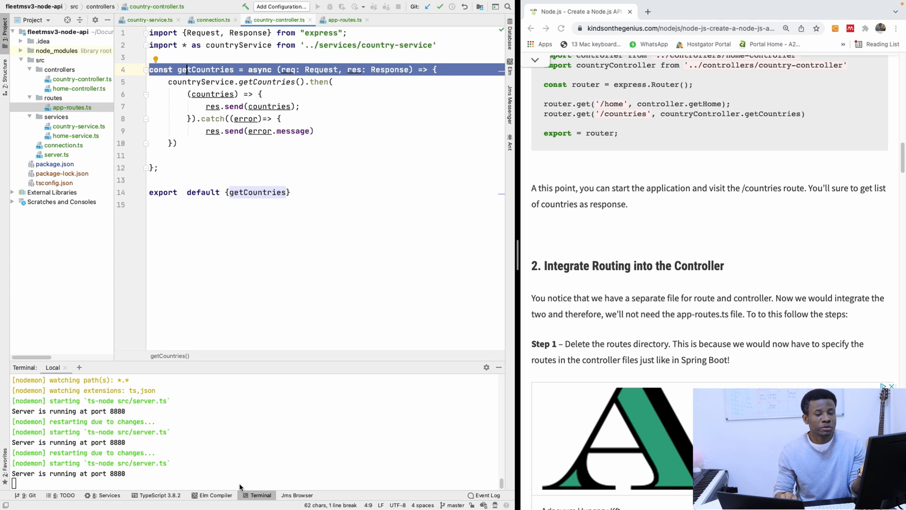
mouse_move(445, 444)
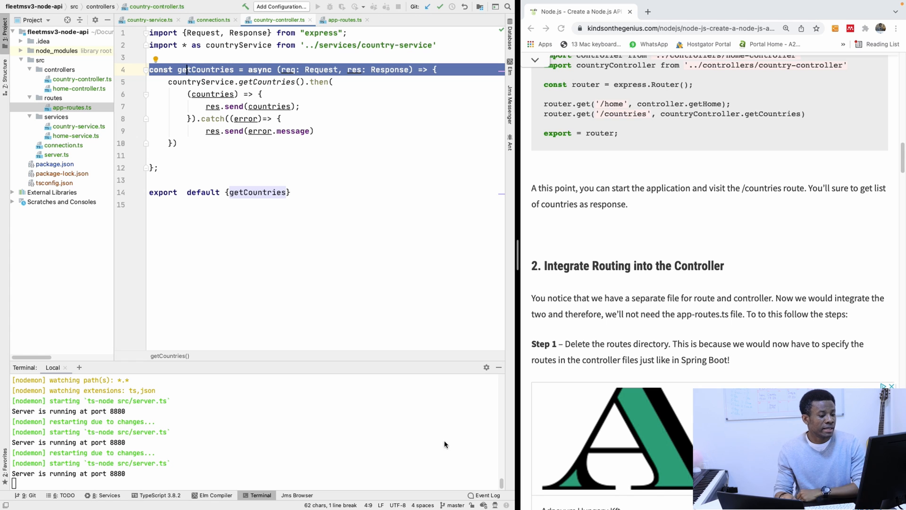
scroll(down, 3)
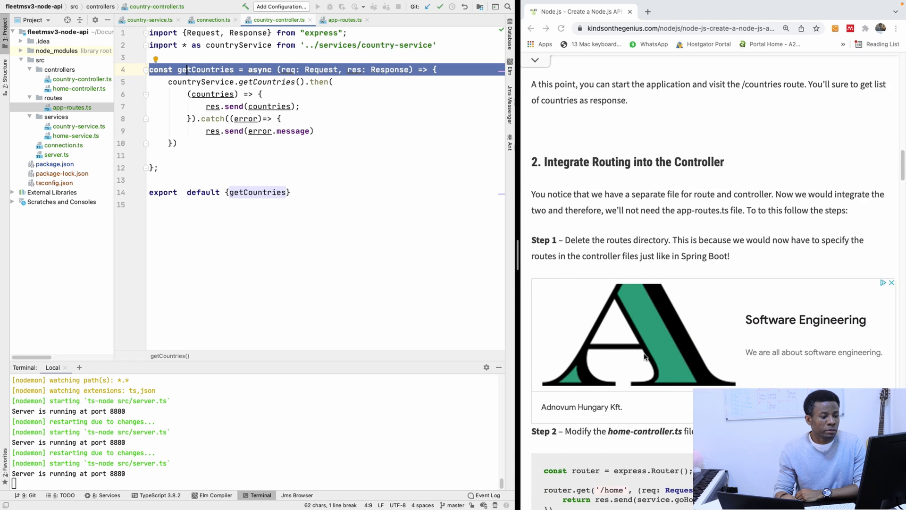
scroll(up, 3)
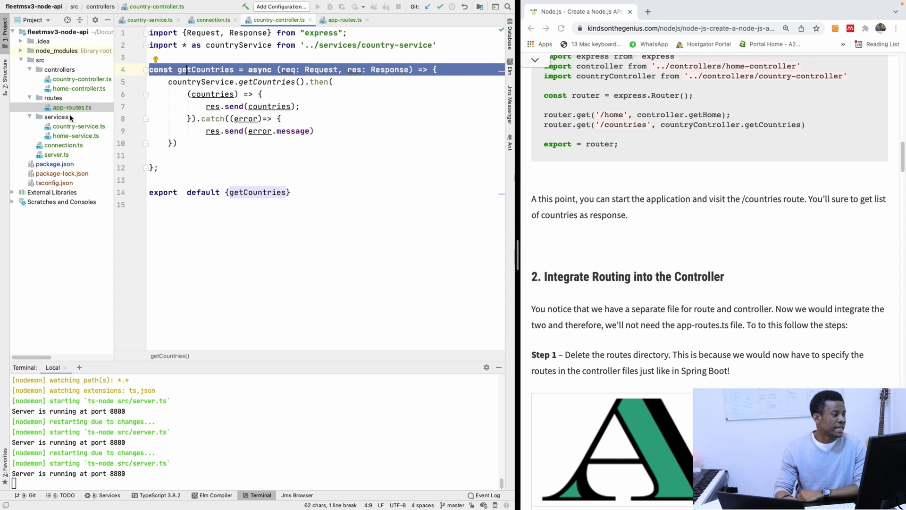
Step: Open app-routes.ts and scroll through its /home and /countries router definitions
click(71, 108)
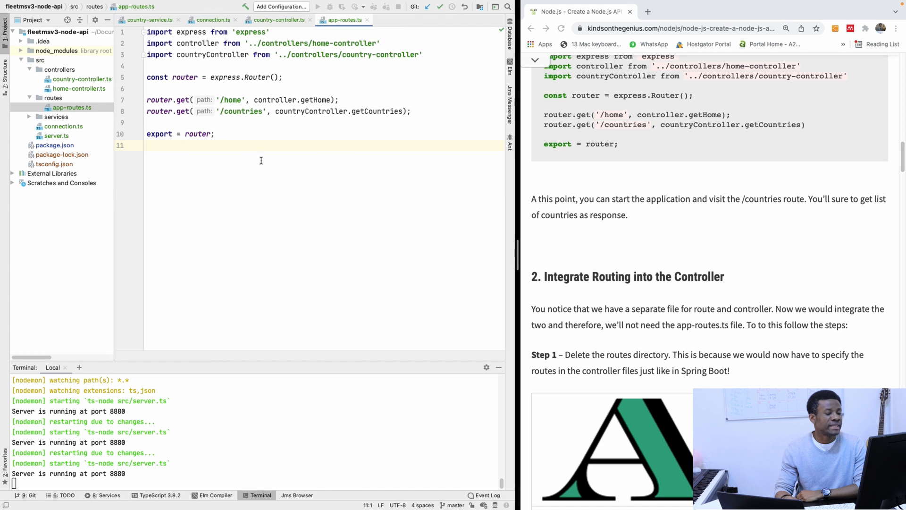
mouse_move(241, 124)
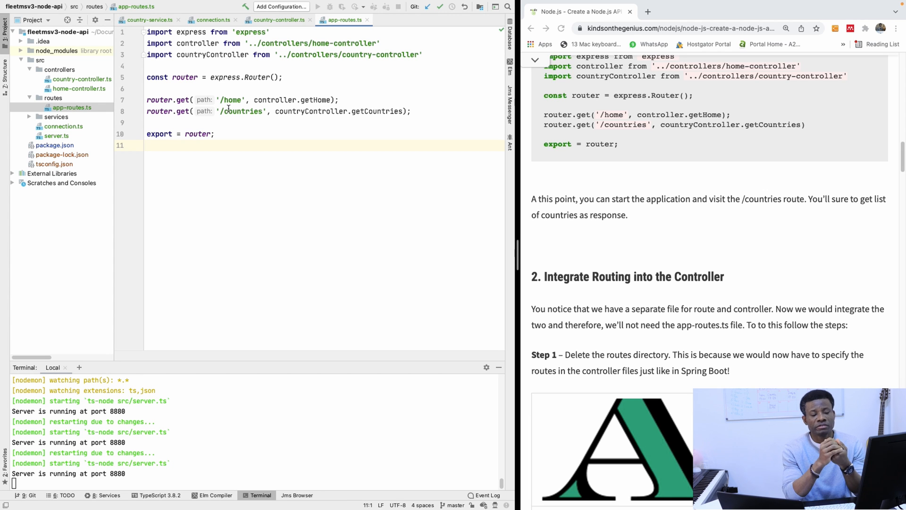
scroll(down, 3)
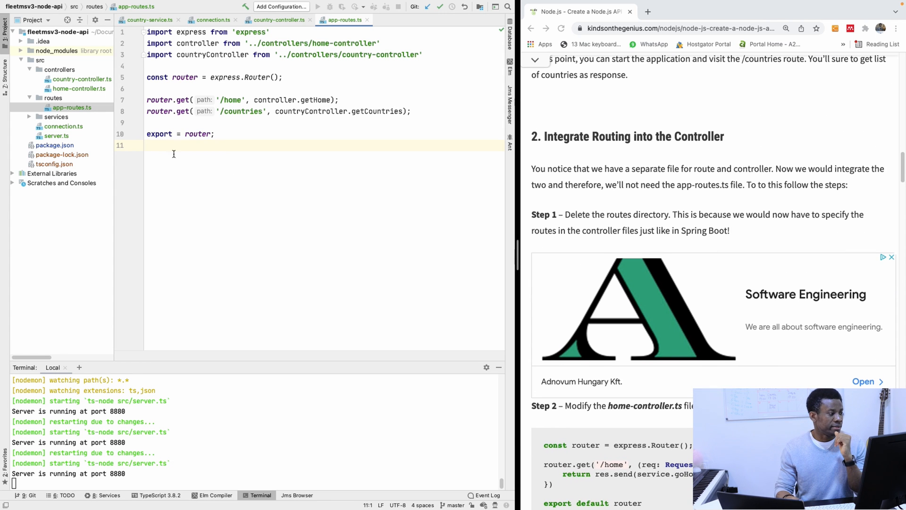
Step: Delete the routes folder through its context menu, then open server.ts in the editor
click(52, 97)
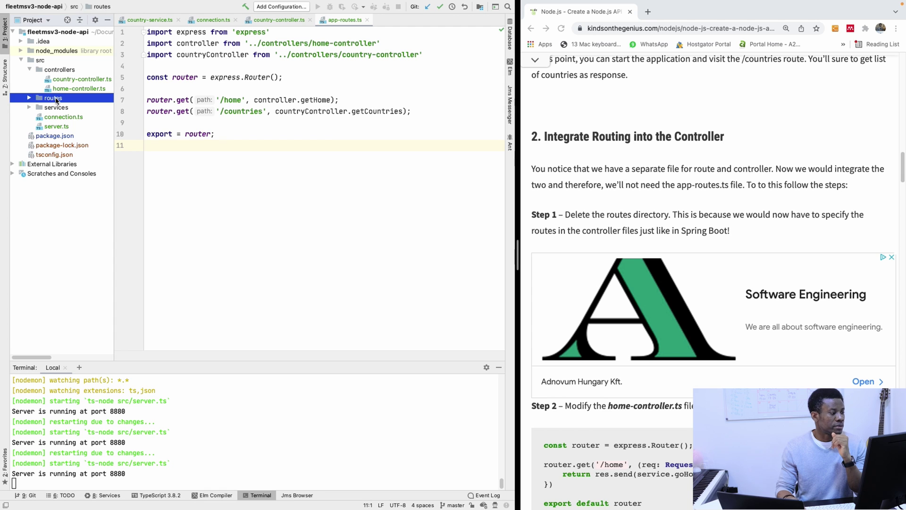
right_click(53, 97)
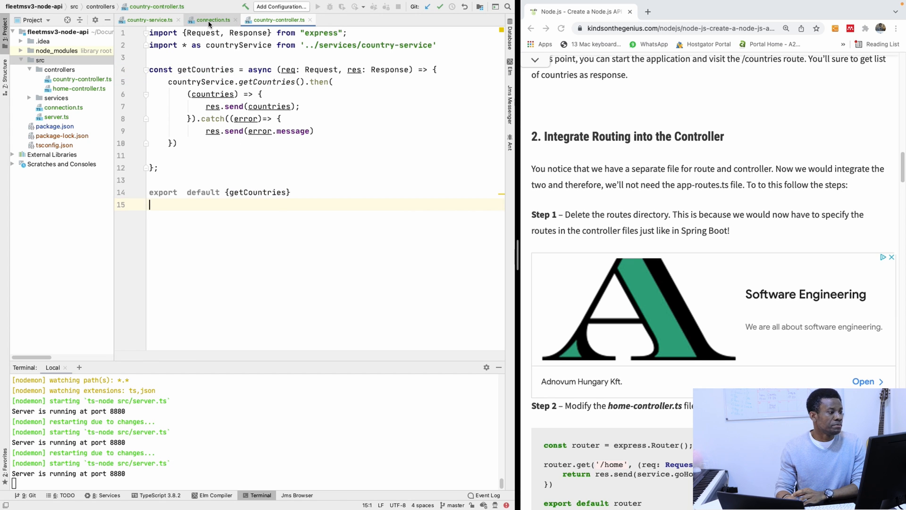
click(151, 20)
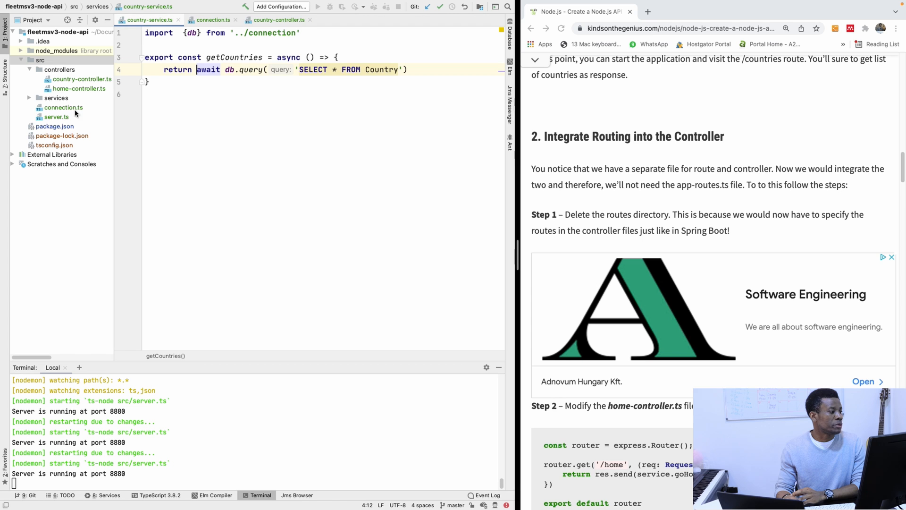
click(56, 116)
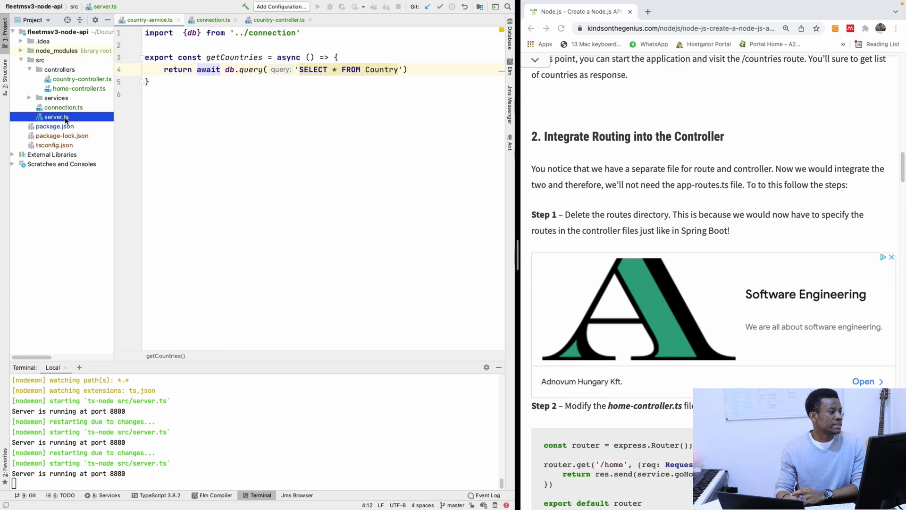
click(56, 116)
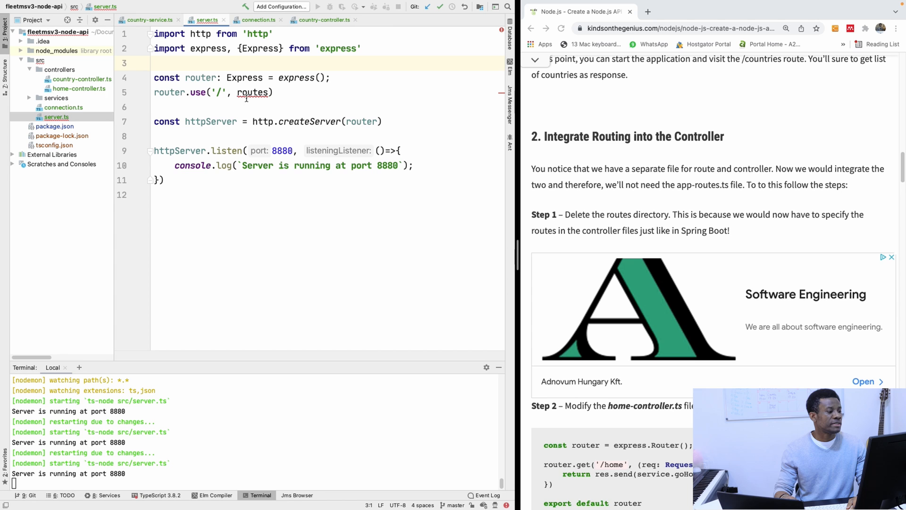
Step: Glance at country-controller.ts, then open home-controller.ts from the controllers folder
scroll(down, 3)
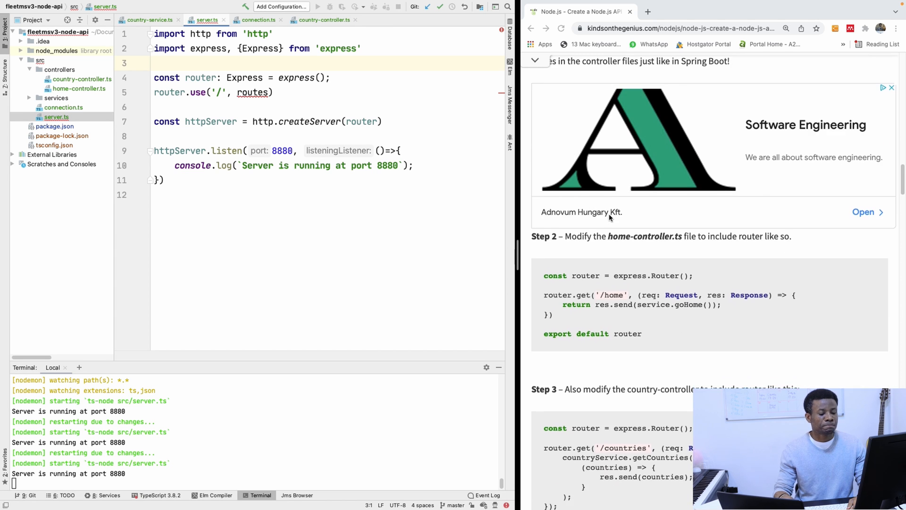
scroll(down, 3)
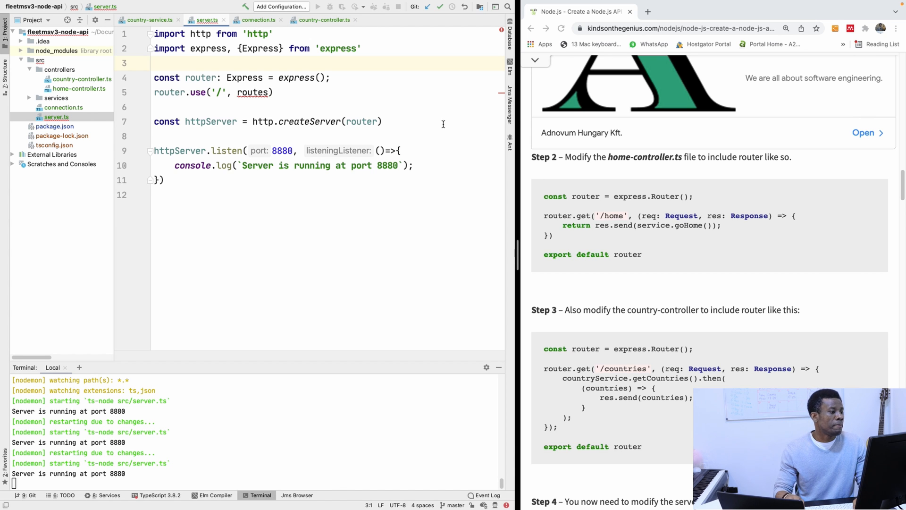
click(324, 20)
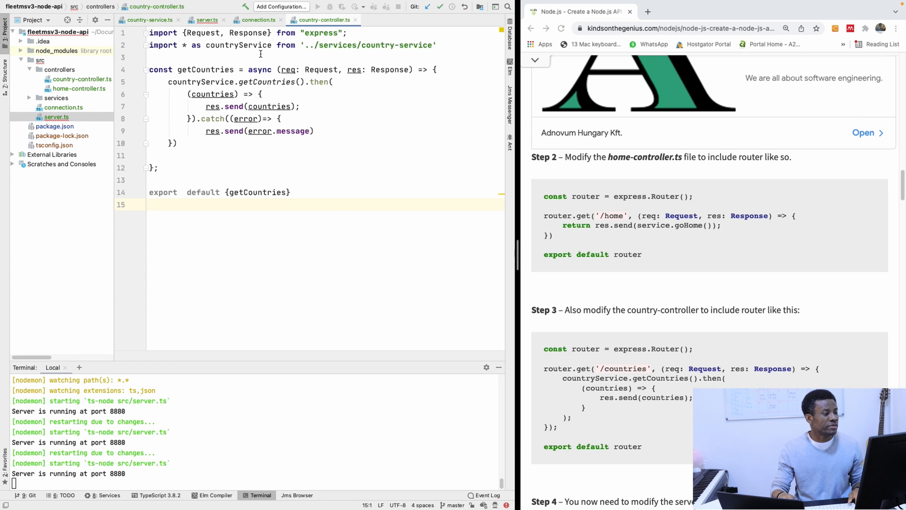
scroll(down, 3)
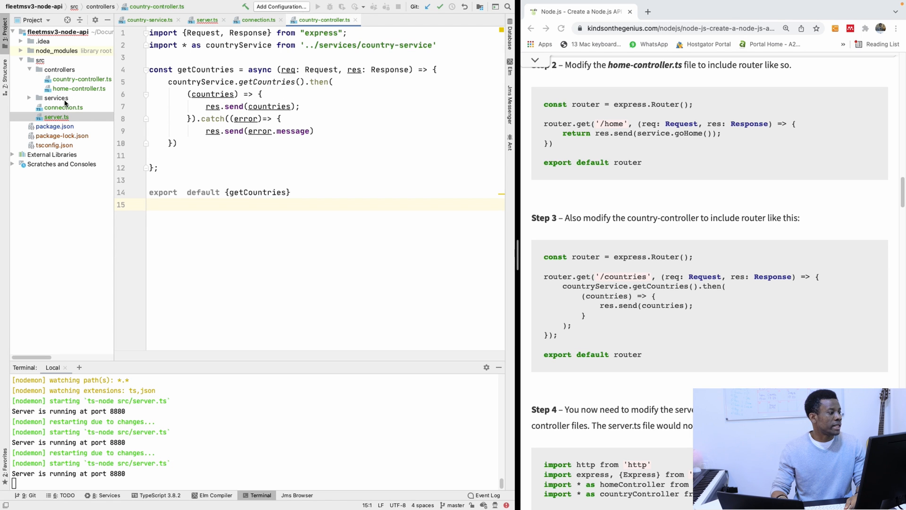
click(79, 89)
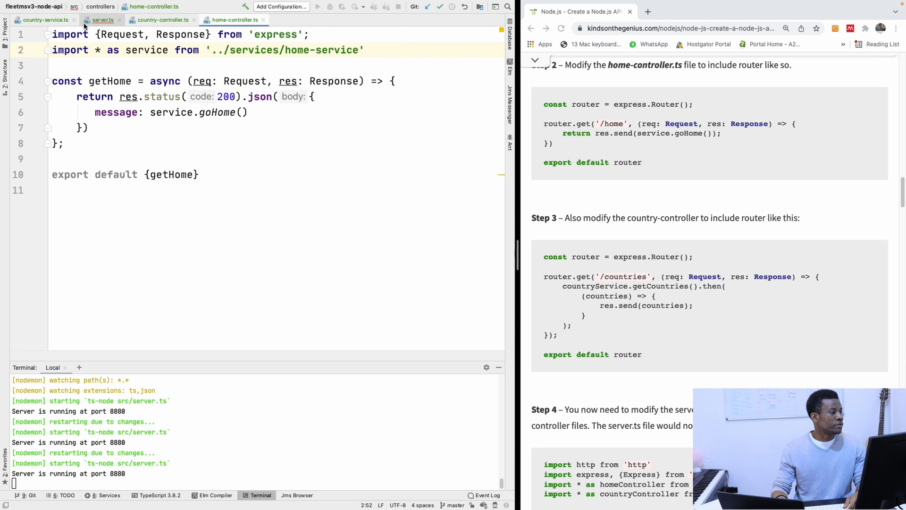
Step: Add const router = express.Router(); below the imports in home-controller.ts
click(74, 20)
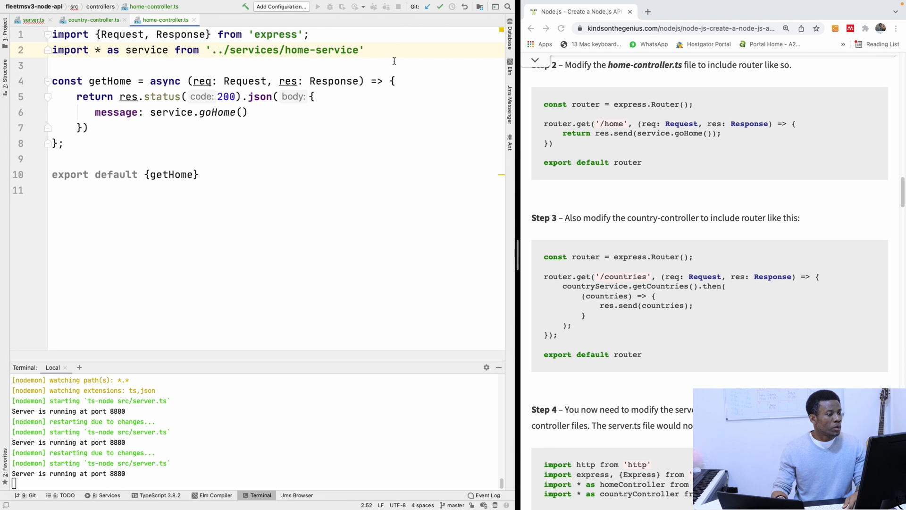
mouse_move(419, 58)
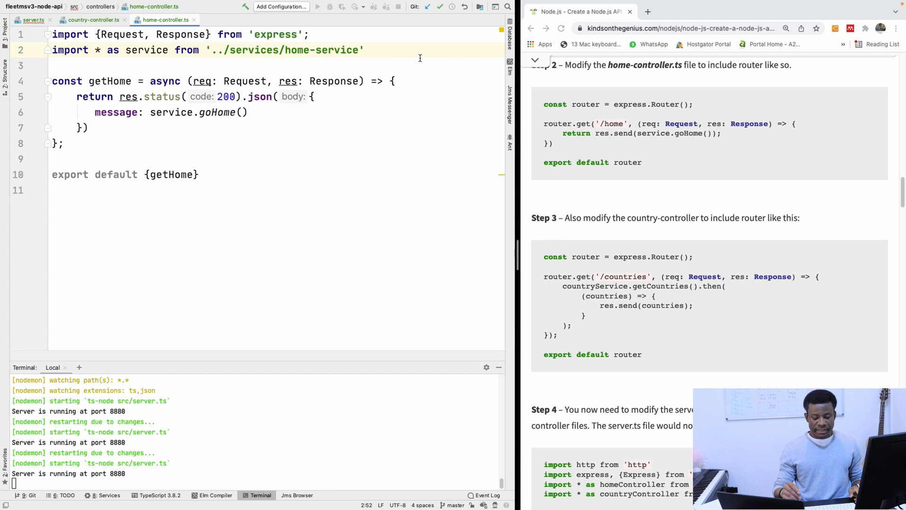
key(enter)
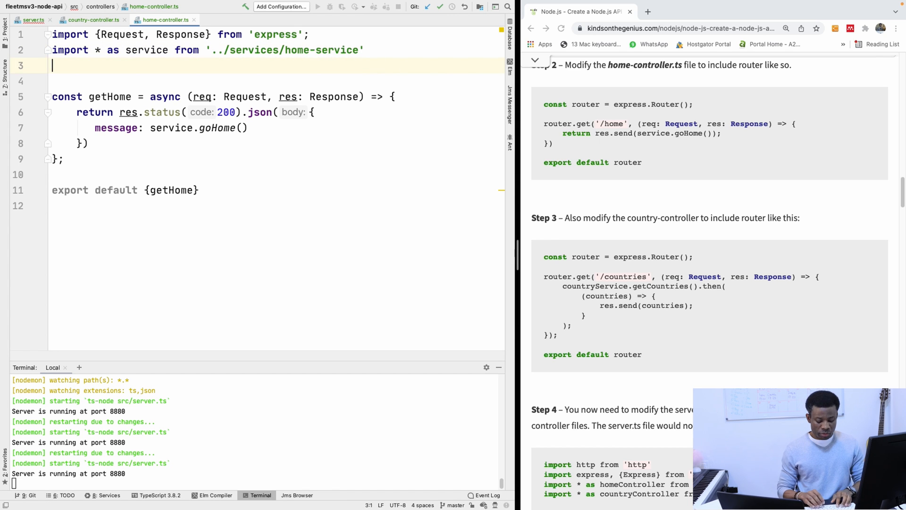
text(const r)
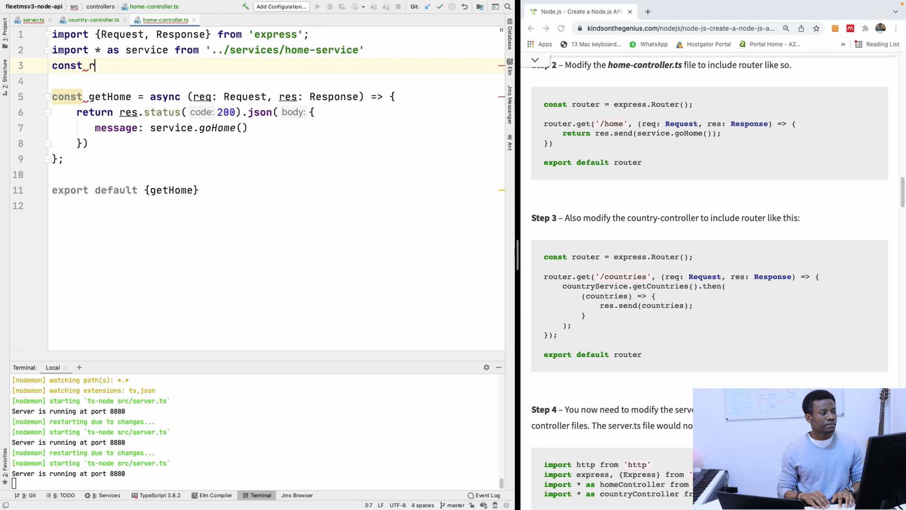
text(outer)
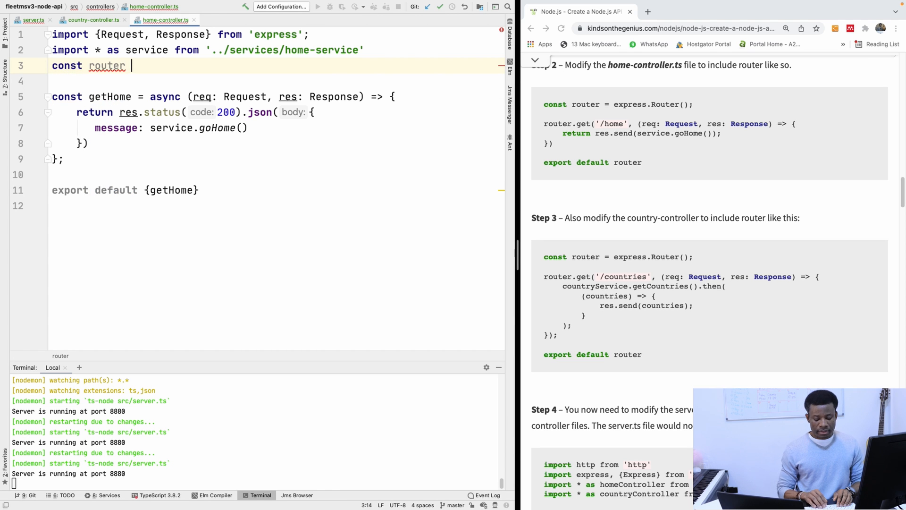
text(= ex)
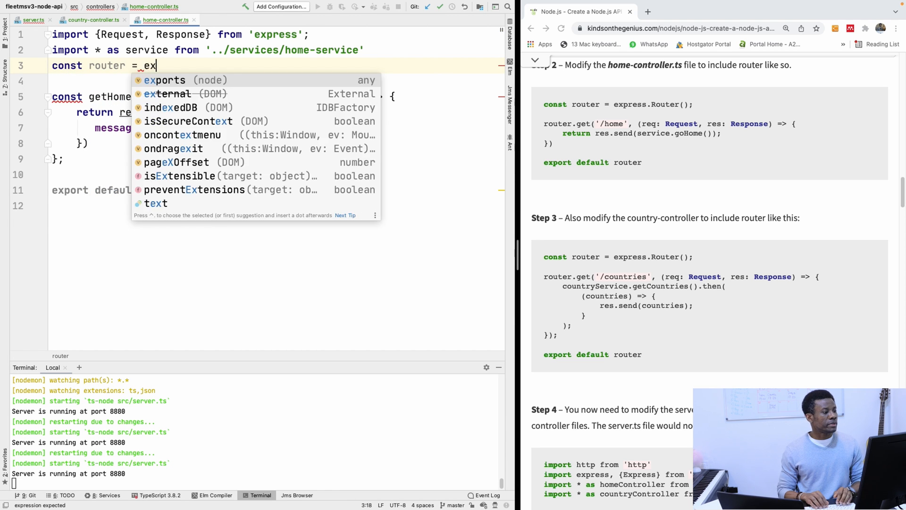
text(press.)
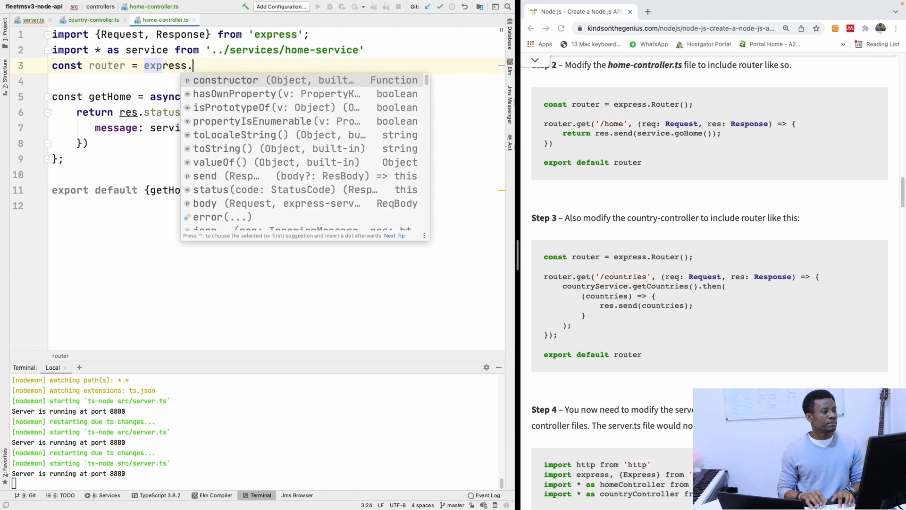
text(Router())
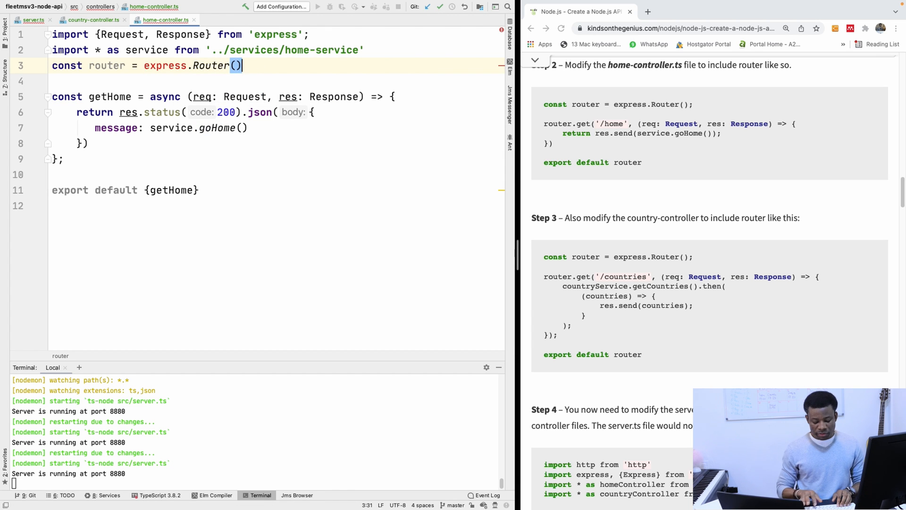
text(;)
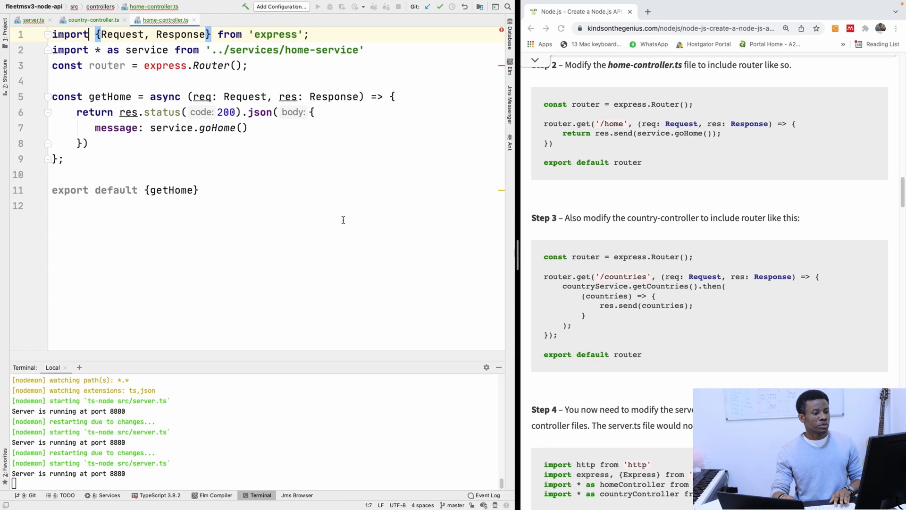
mouse_move(358, 222)
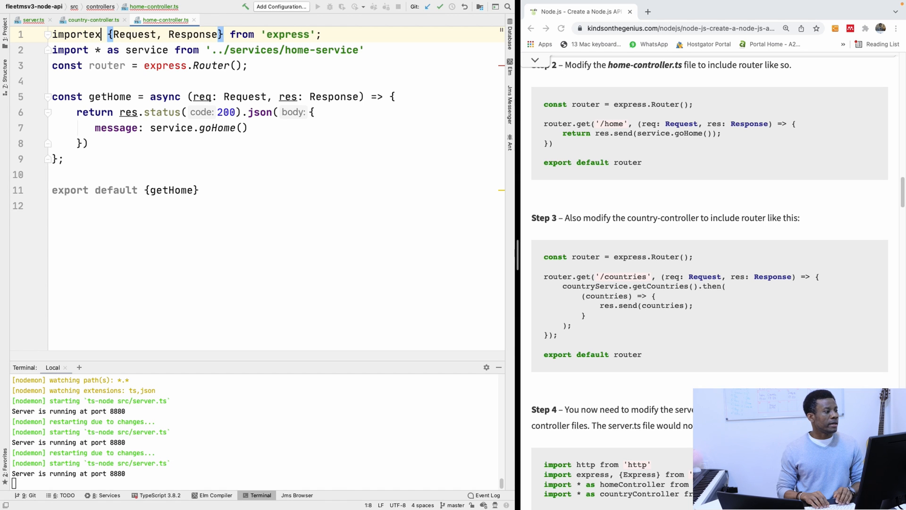
Step: Add the express import to home-controller.ts
text(express,)
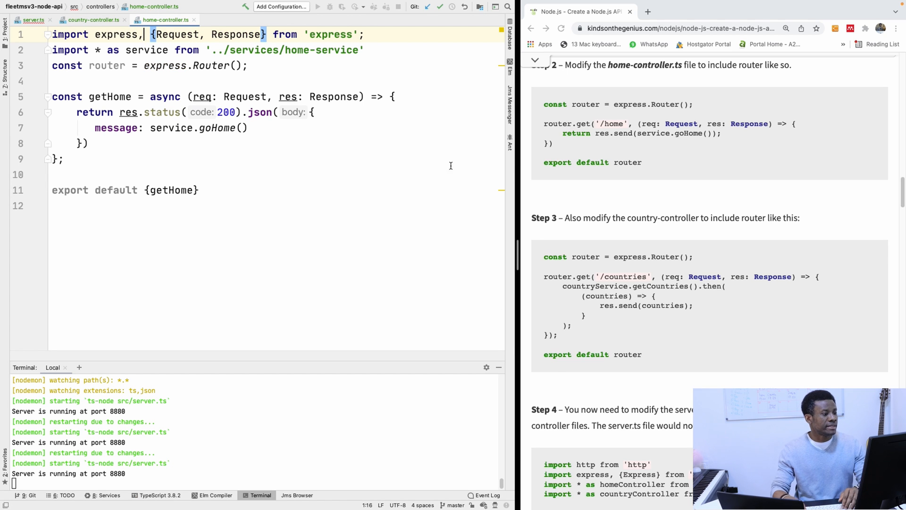
key(enter)
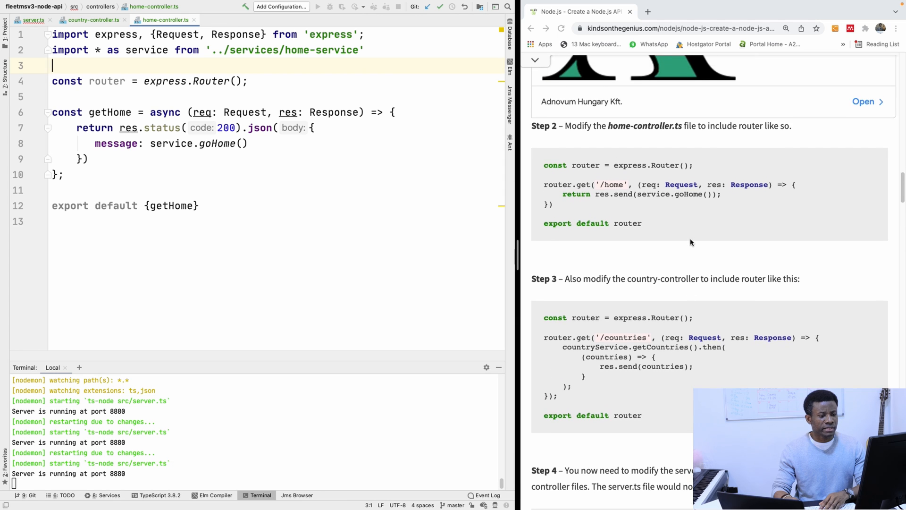
scroll(down, 3)
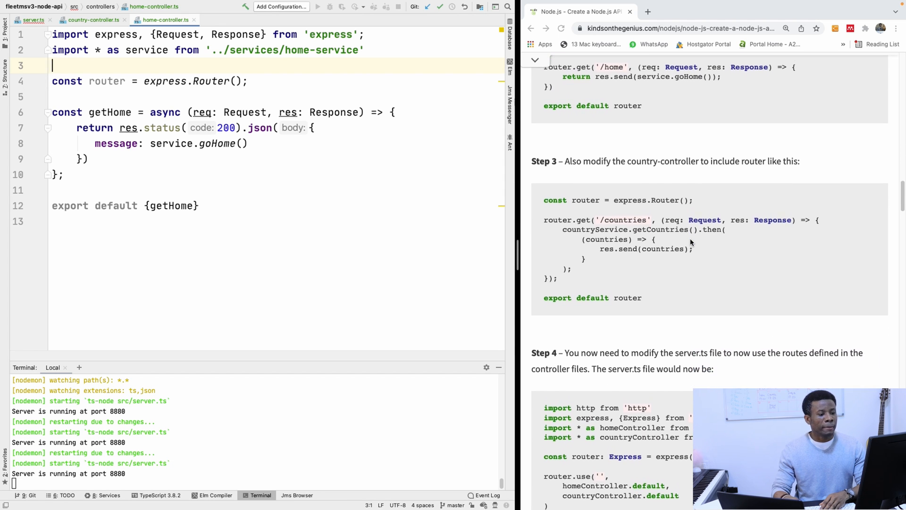
scroll(up, 3)
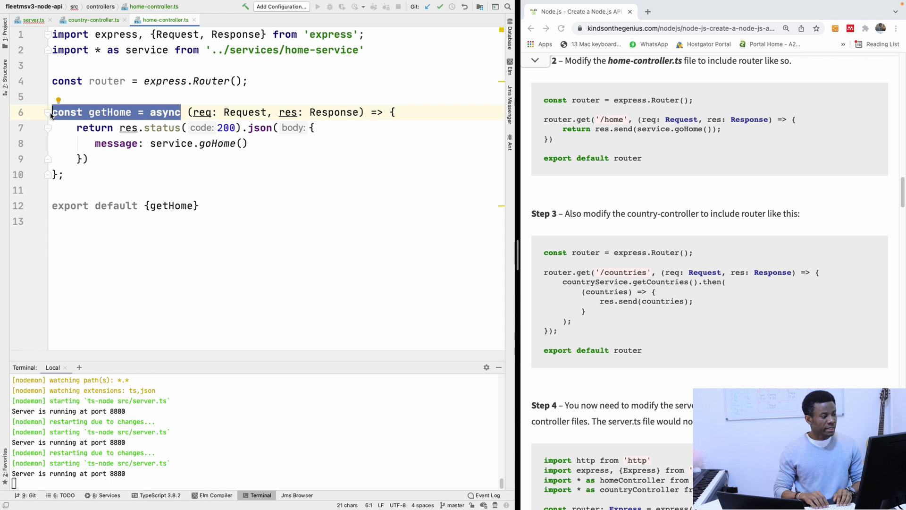
Step: Convert getHome into a router.get('/home', ...) route handler
text(rou)
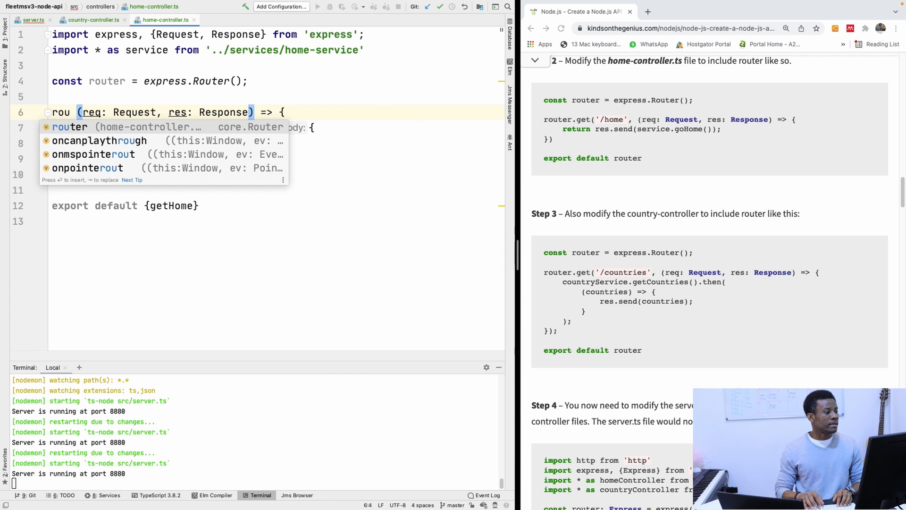
text(router.get('/home',)
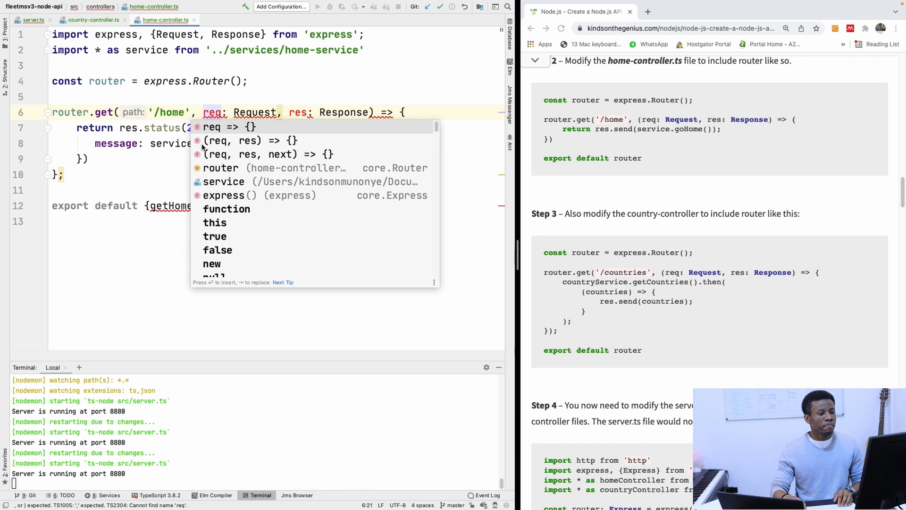
key(Escape)
text(()
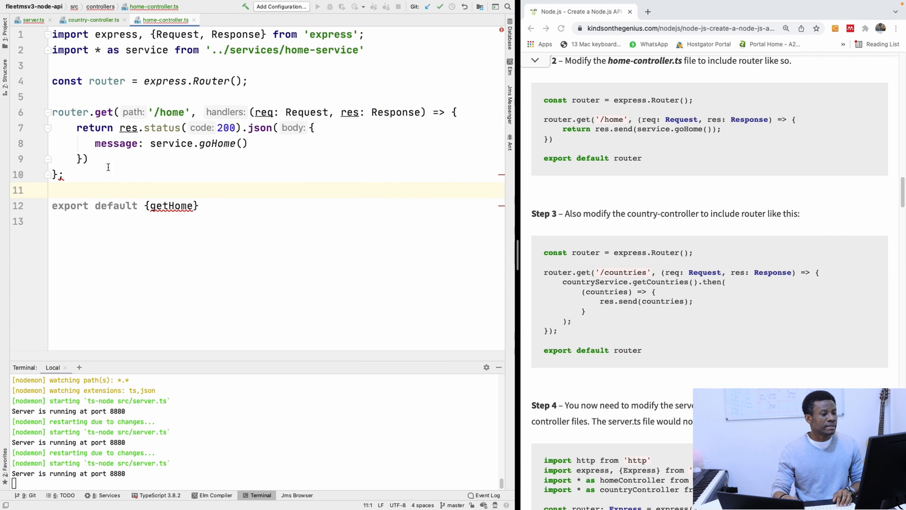
click(455, 112)
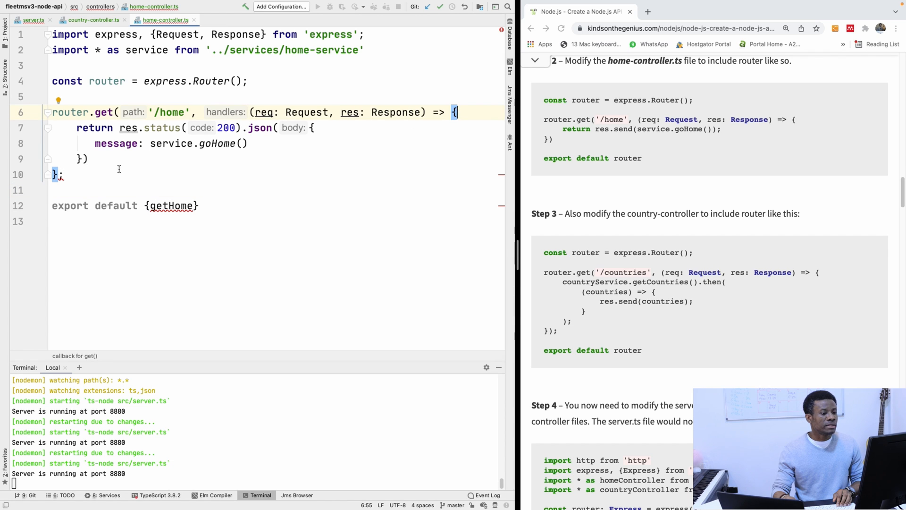
mouse_move(476, 159)
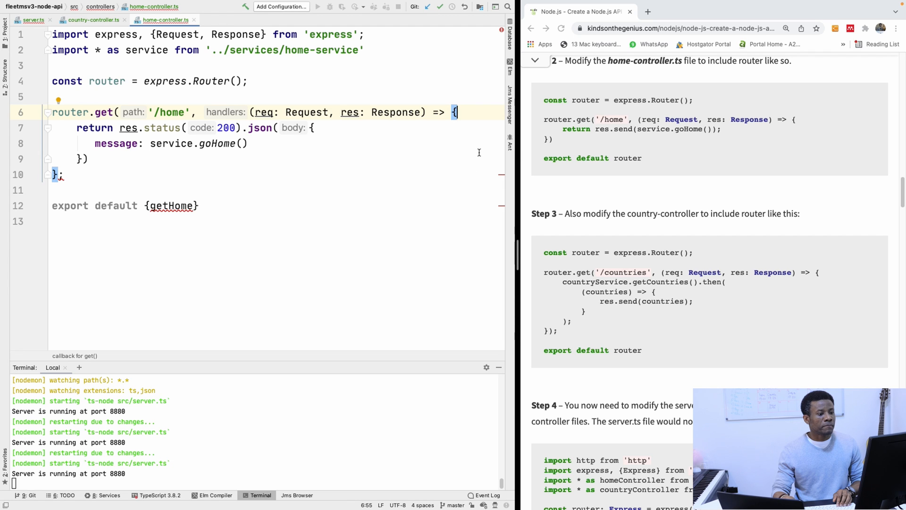
mouse_move(538, 144)
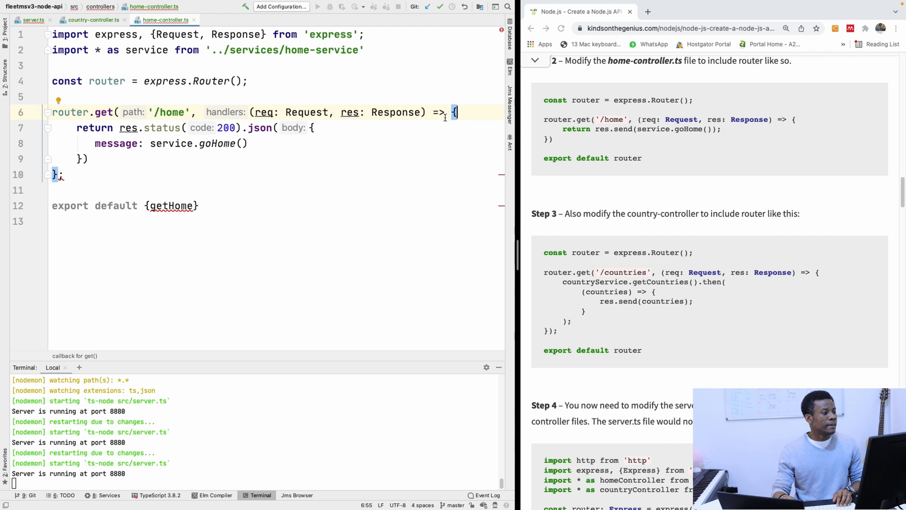
mouse_move(149, 143)
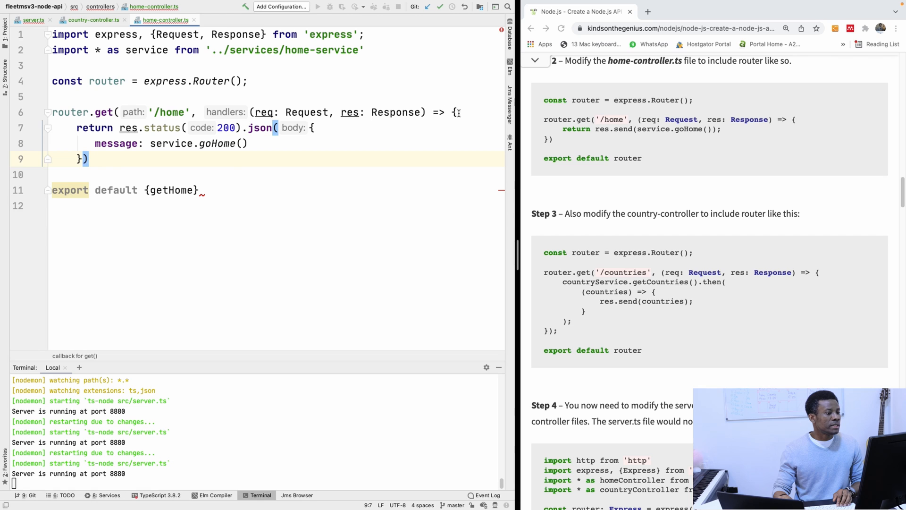
click(456, 112)
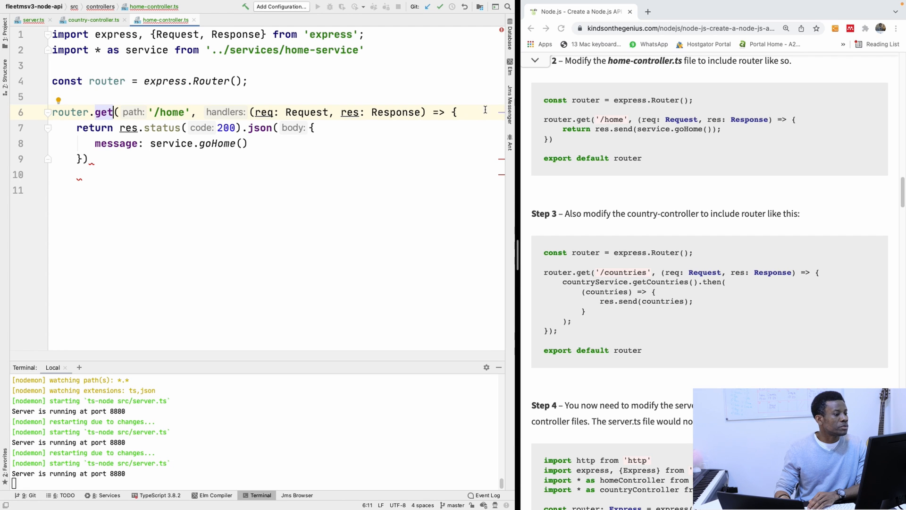
mouse_move(246, 149)
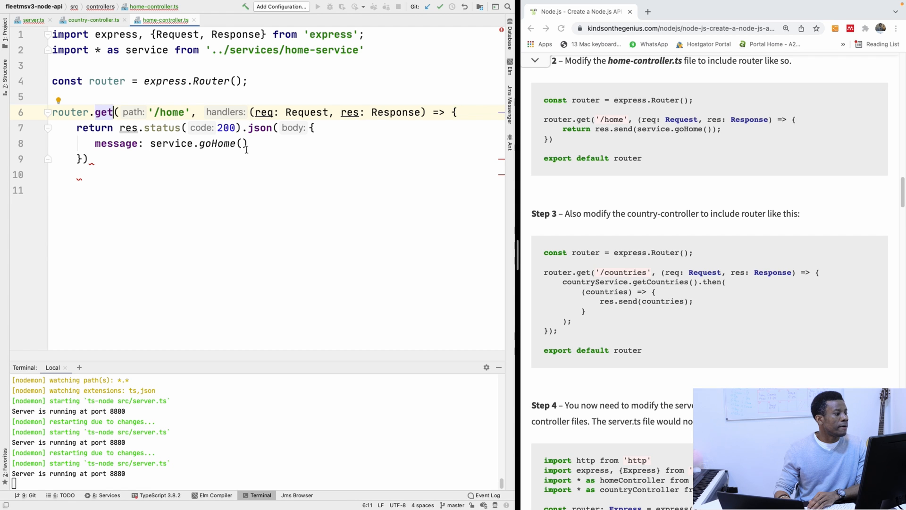
text(;)
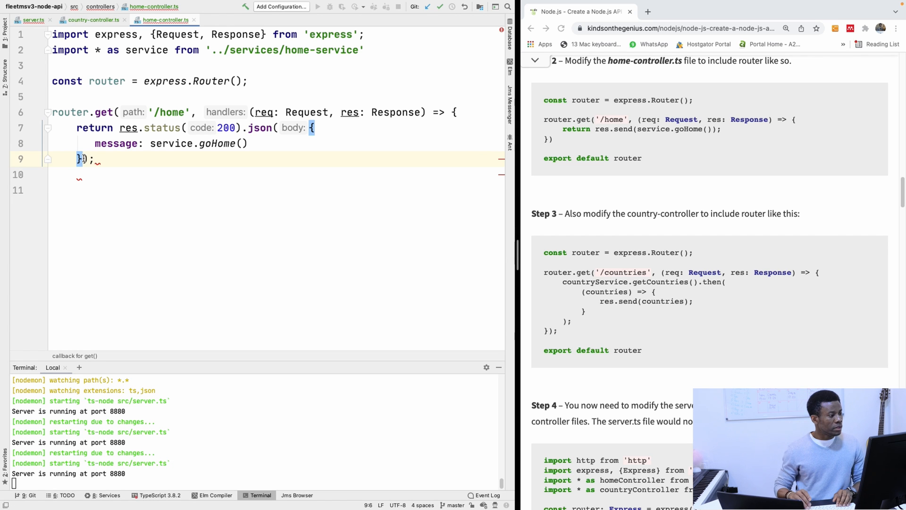
Step: Close the /home route with ');' after the goHome message and begin the router export
click(247, 143)
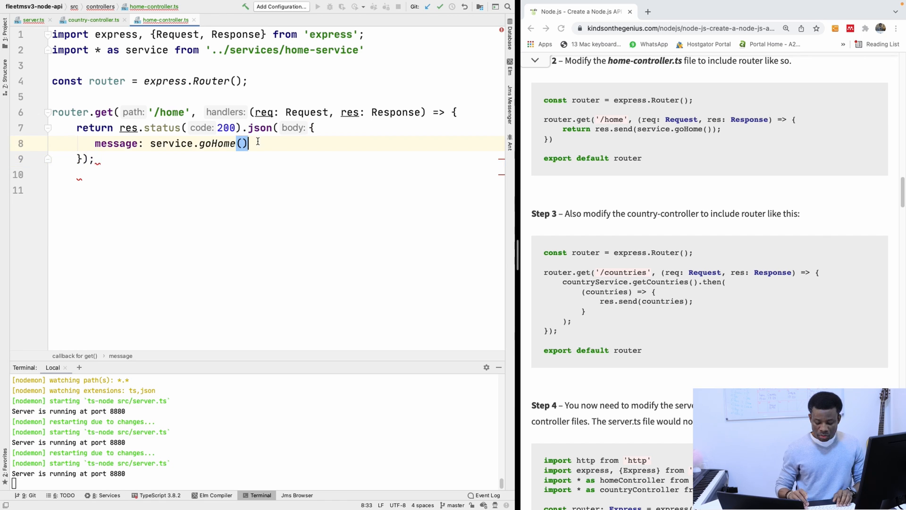
key(enter)
text(})
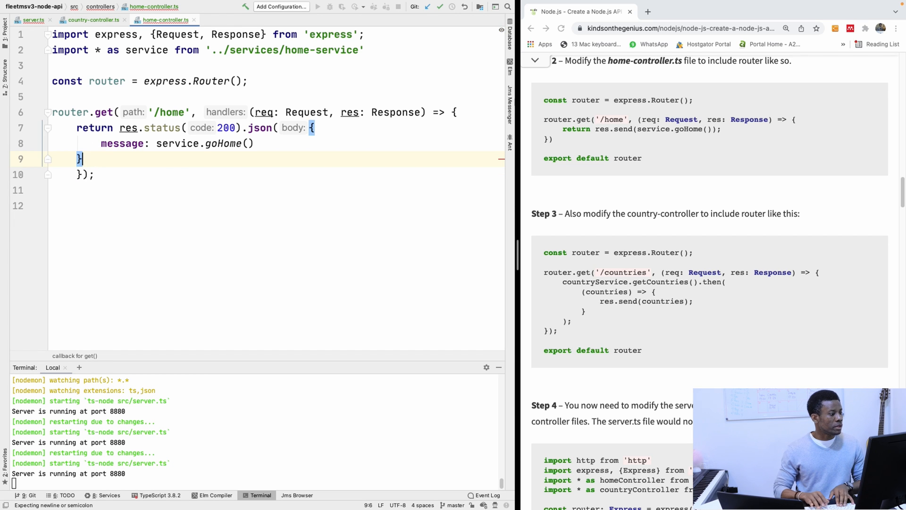
text();)
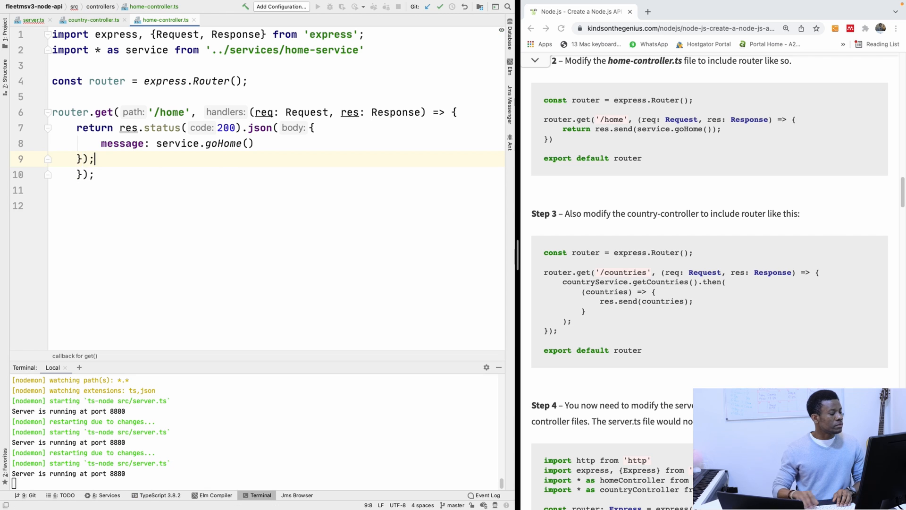
click(78, 175)
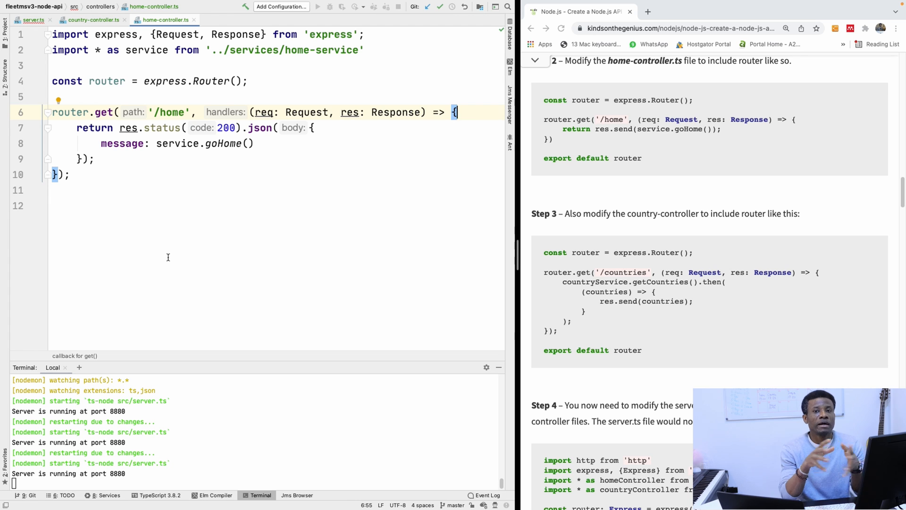
mouse_move(118, 213)
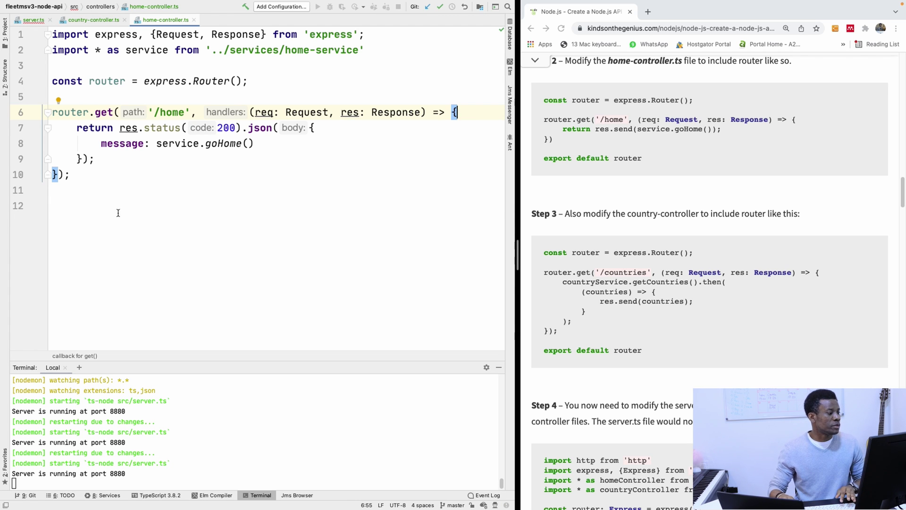
text(e)
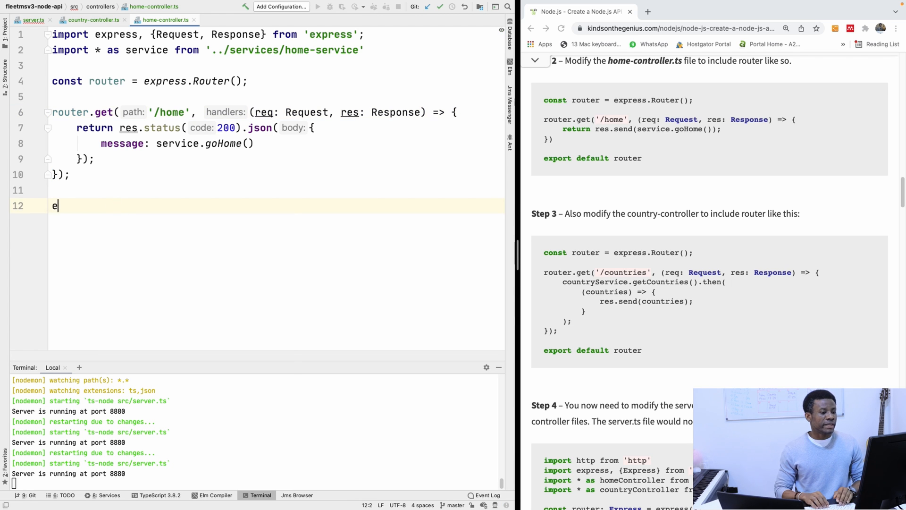
Step: Finish export default router in home-controller.ts and switch to country-controller.ts
text(xport default router)
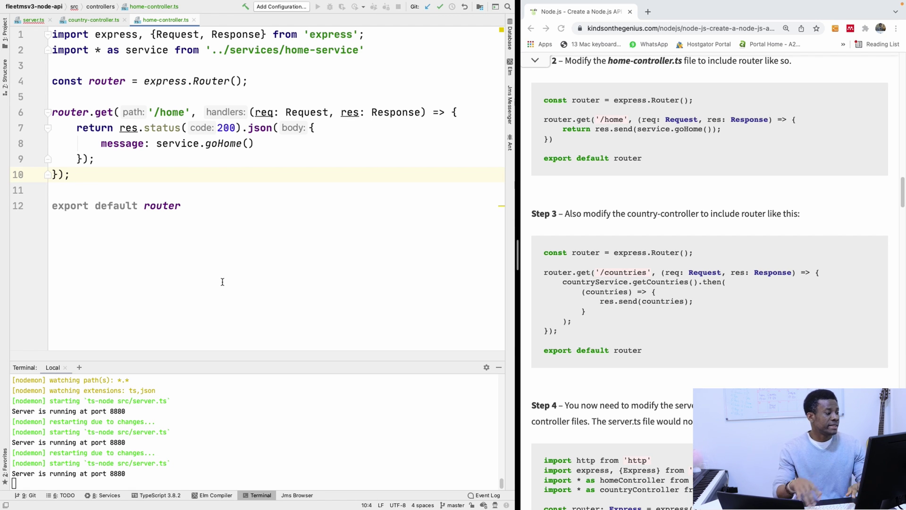
mouse_move(363, 250)
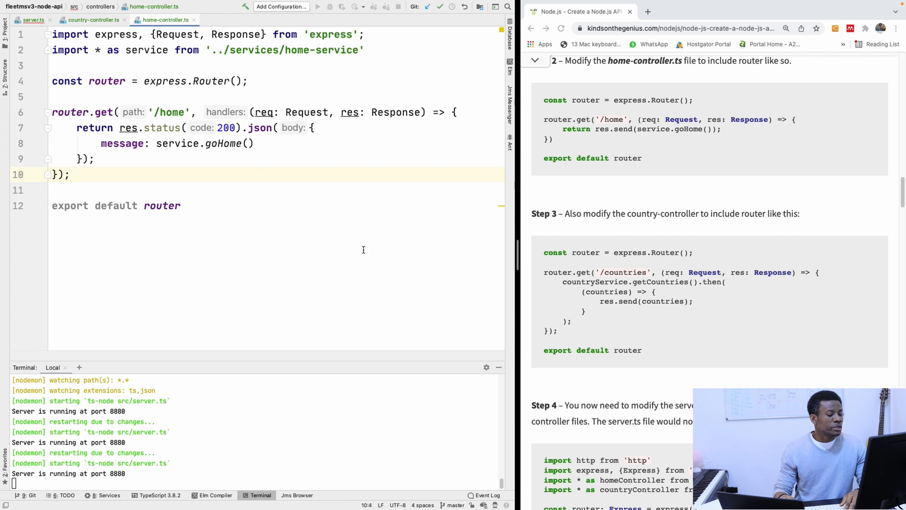
mouse_move(656, 353)
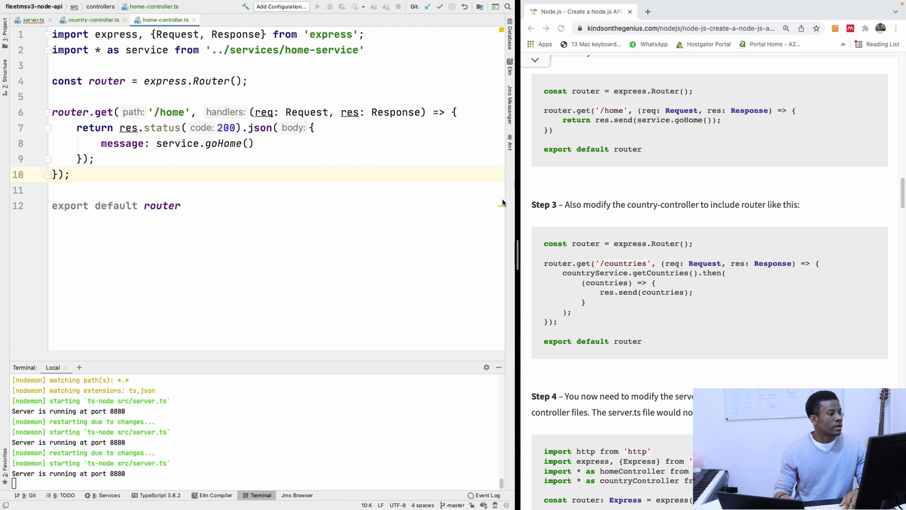
click(94, 20)
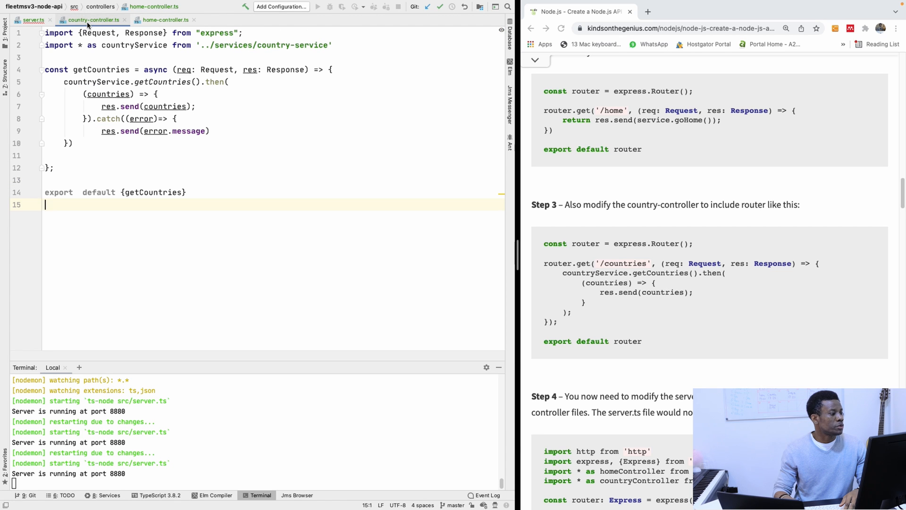
Step: Copy the router declaration from home-controller.ts into country-controller.ts alongside an express import
click(93, 20)
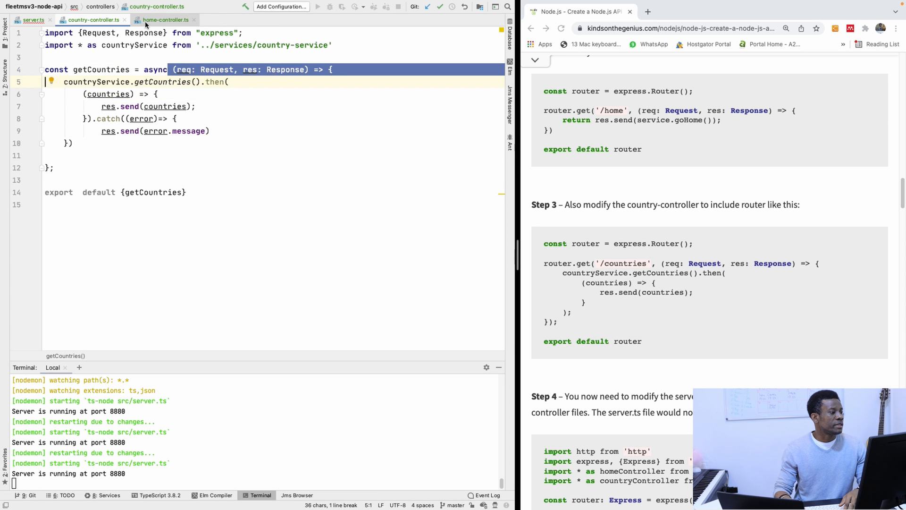
click(167, 20)
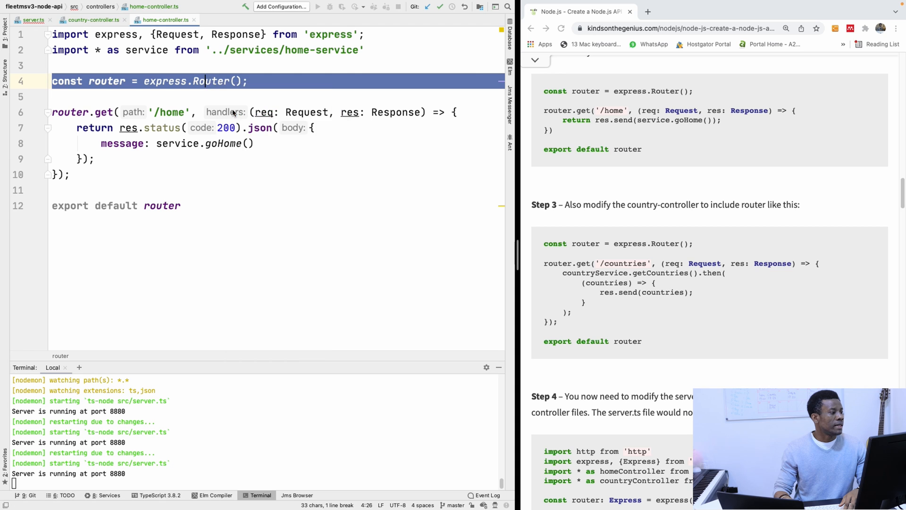
click(94, 20)
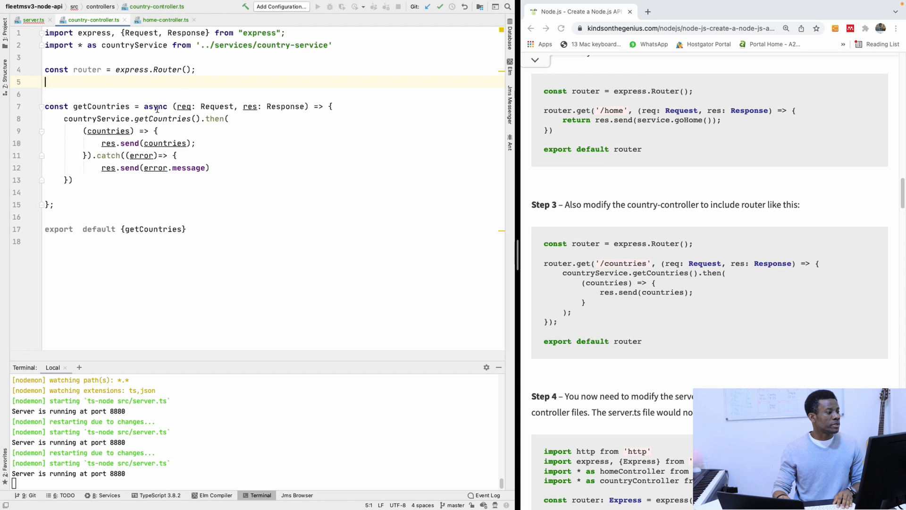
scroll(up, 3)
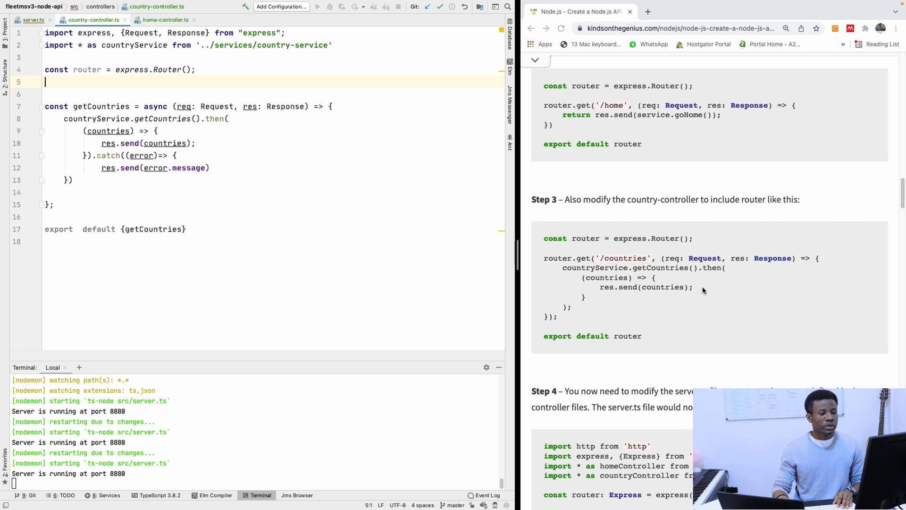
scroll(down, 3)
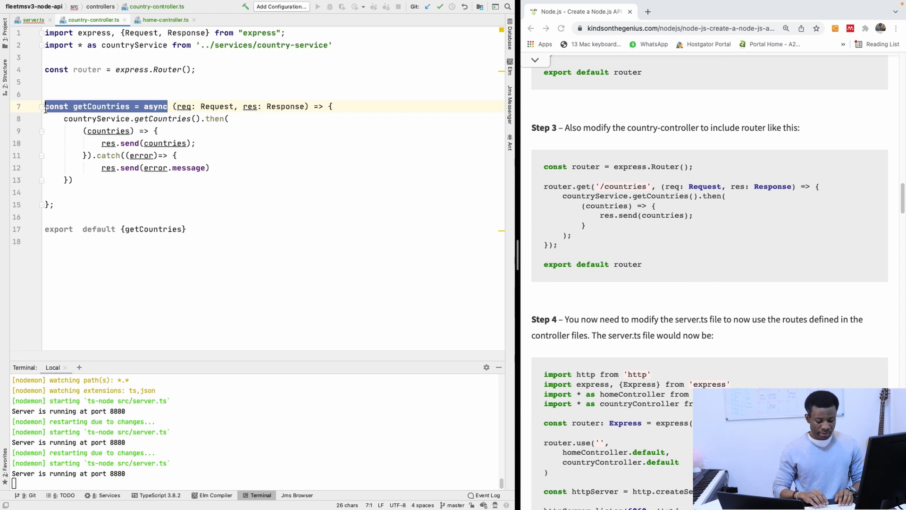
Step: Rewrite getCountries as router.get('/countries', ...) and change the default export to router
text(router.)
click(272, 205)
text())
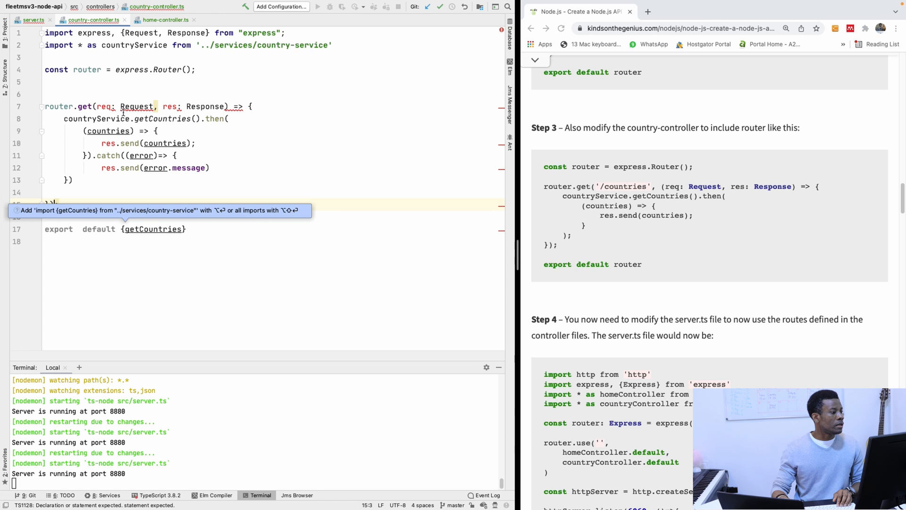
mouse_move(185, 160)
text(('', )
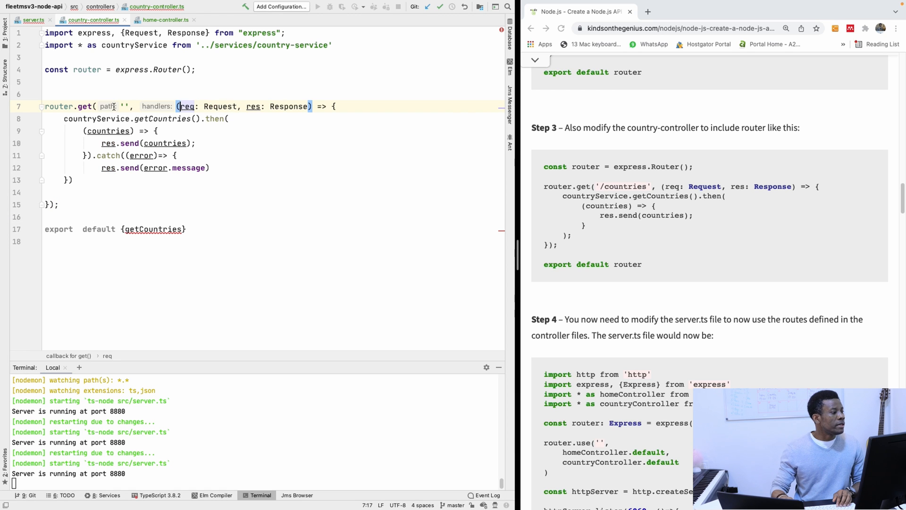
text(/countries)
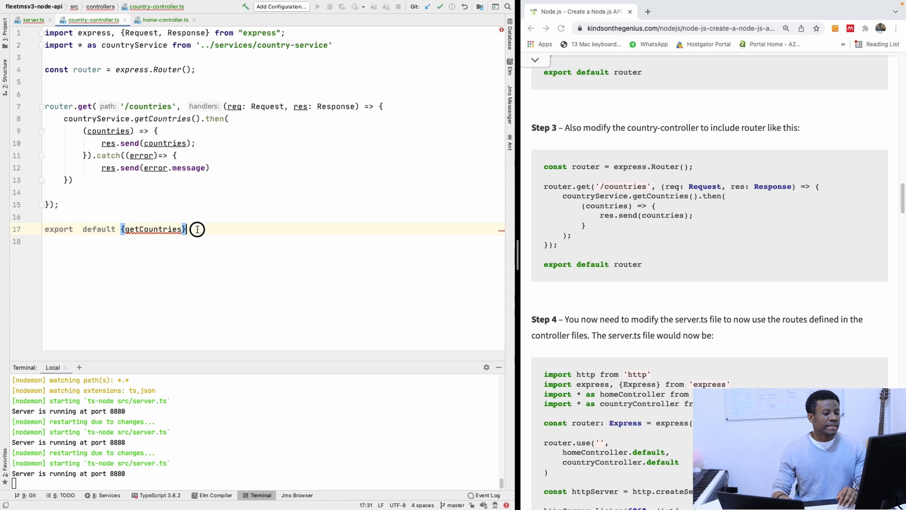
double_click(152, 229)
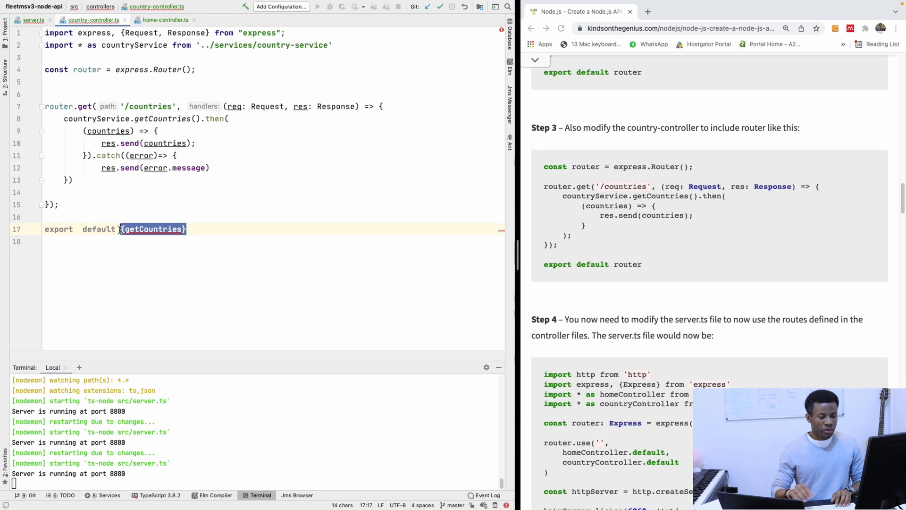
text(router)
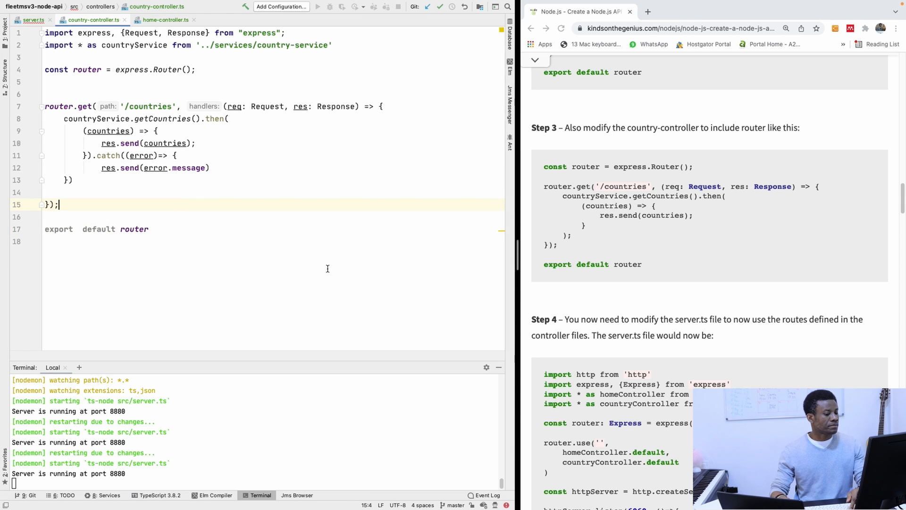
scroll(down, 3)
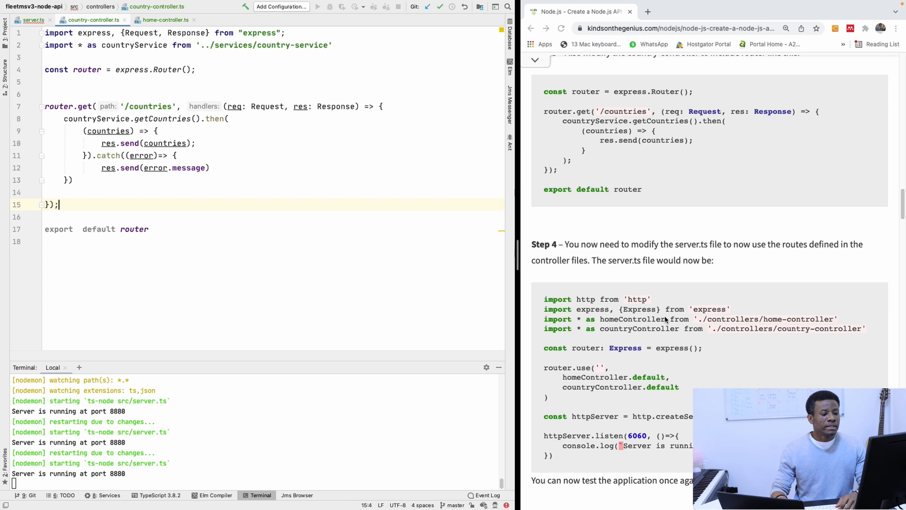
scroll(down, 3)
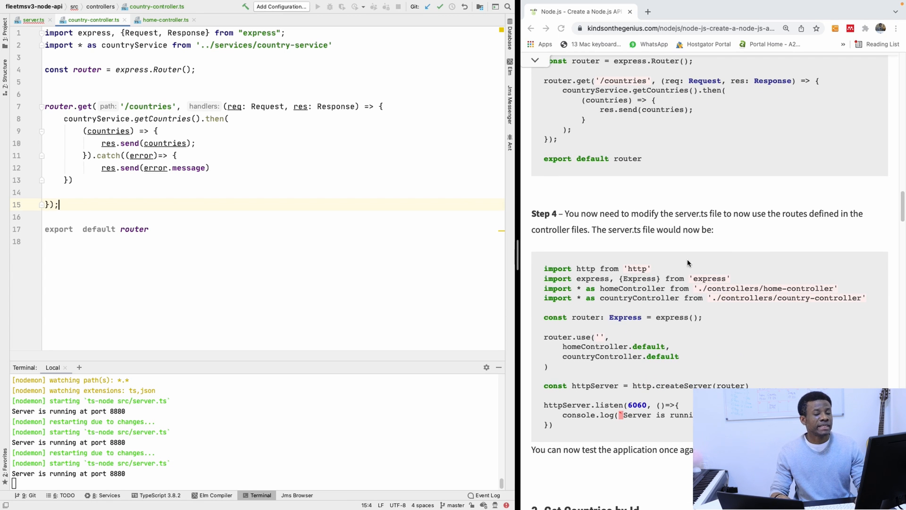
mouse_move(659, 266)
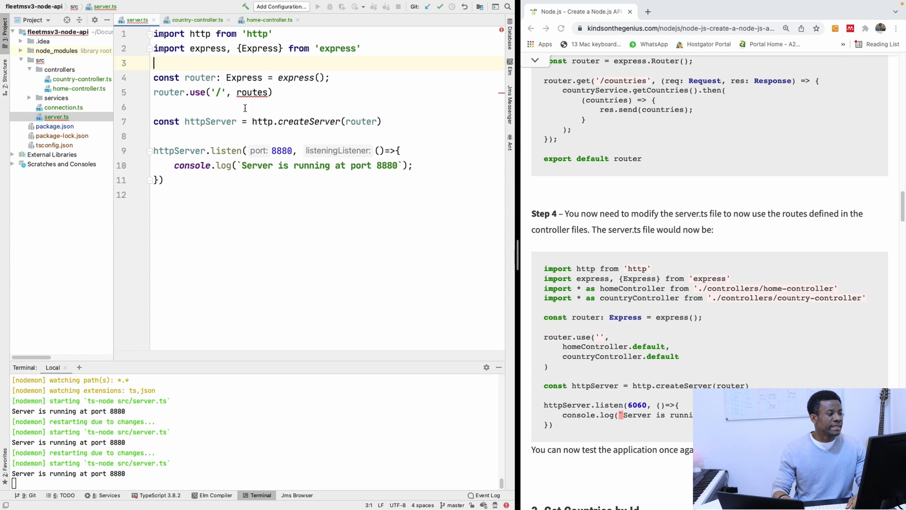
Step: Add import * as countryController from the country-controller file in server.ts
click(272, 93)
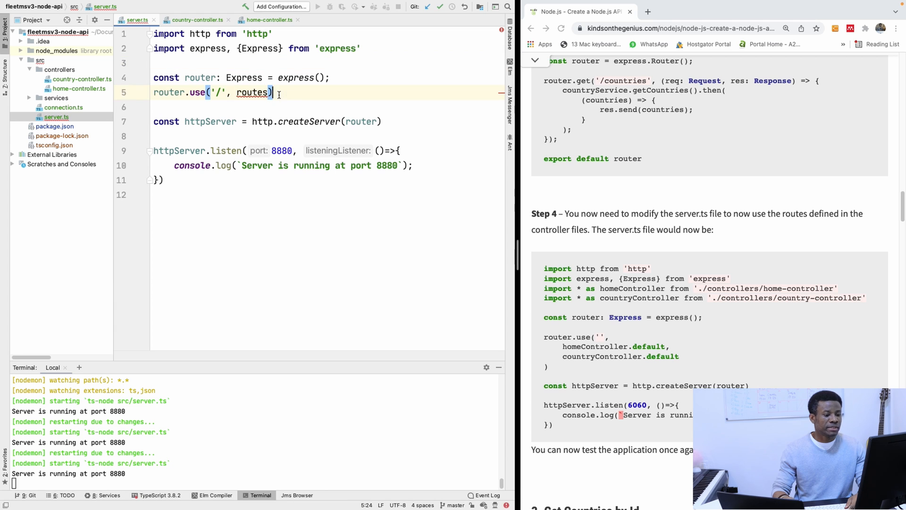
scroll(down, 3)
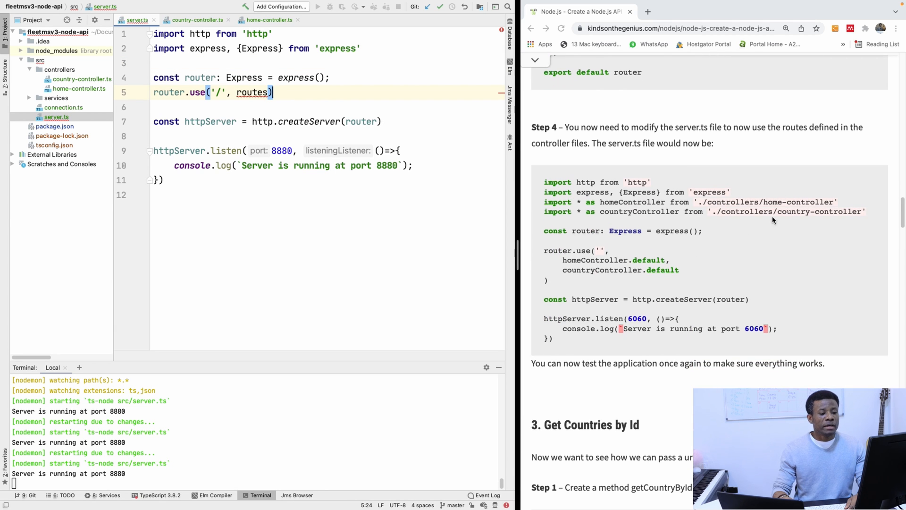
mouse_move(728, 254)
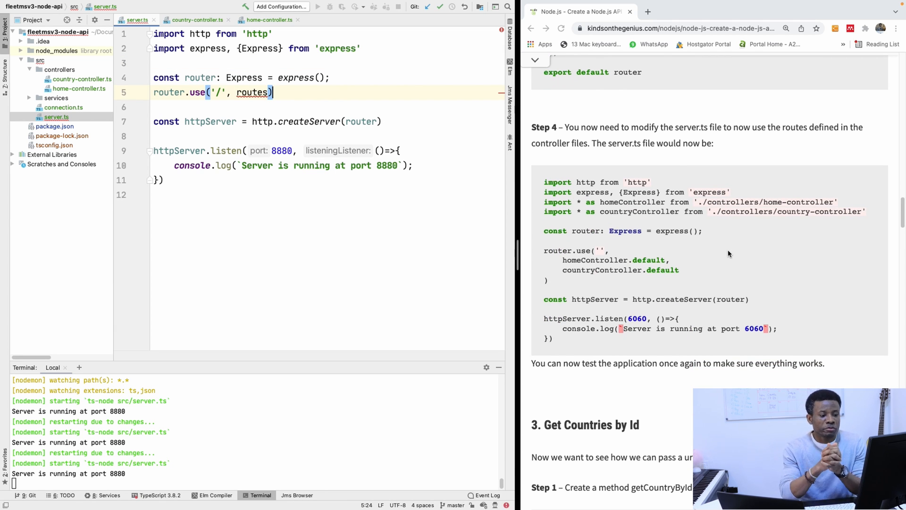
mouse_move(870, 211)
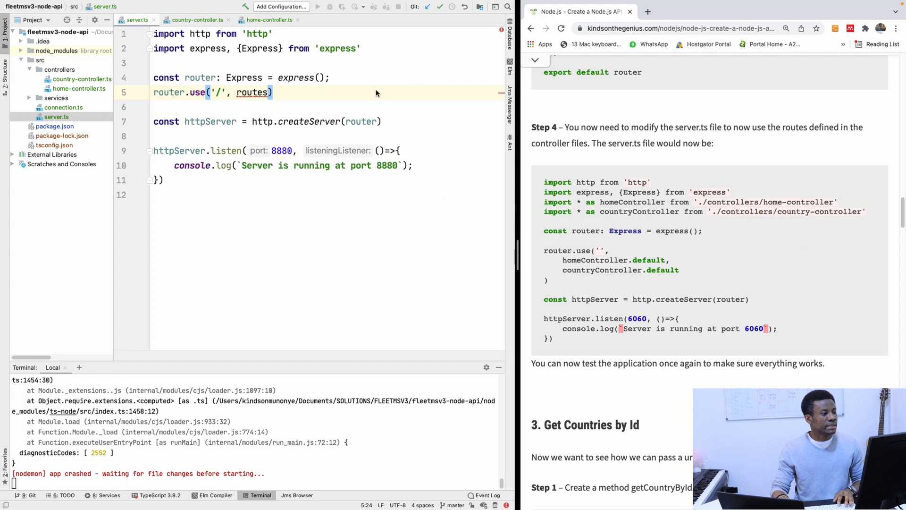
text(in)
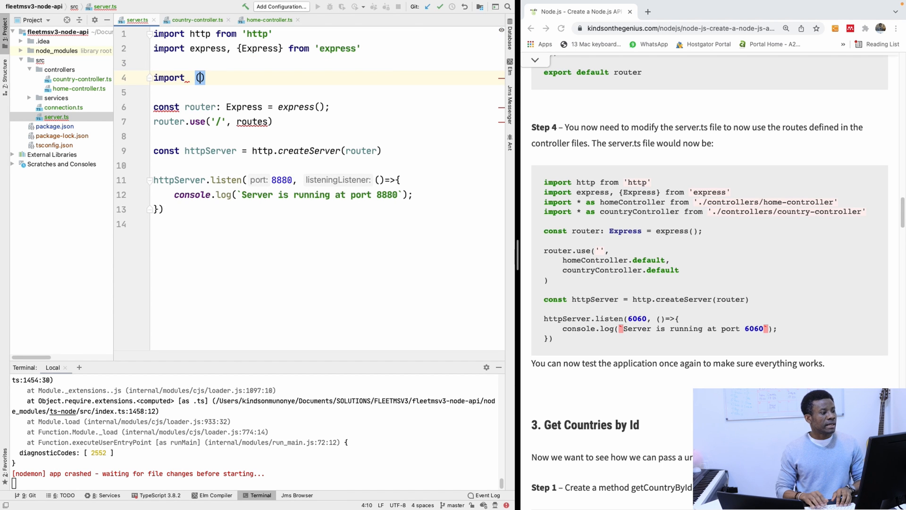
text(* as)
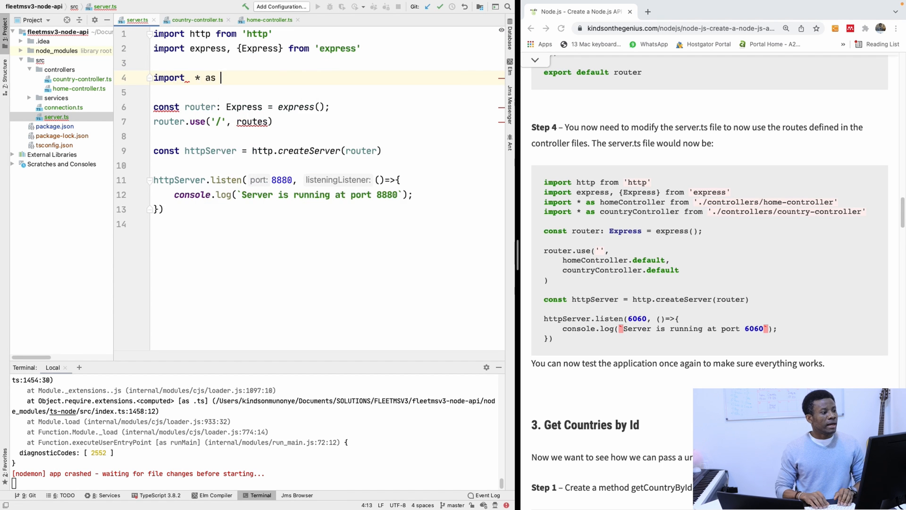
text(countryContr)
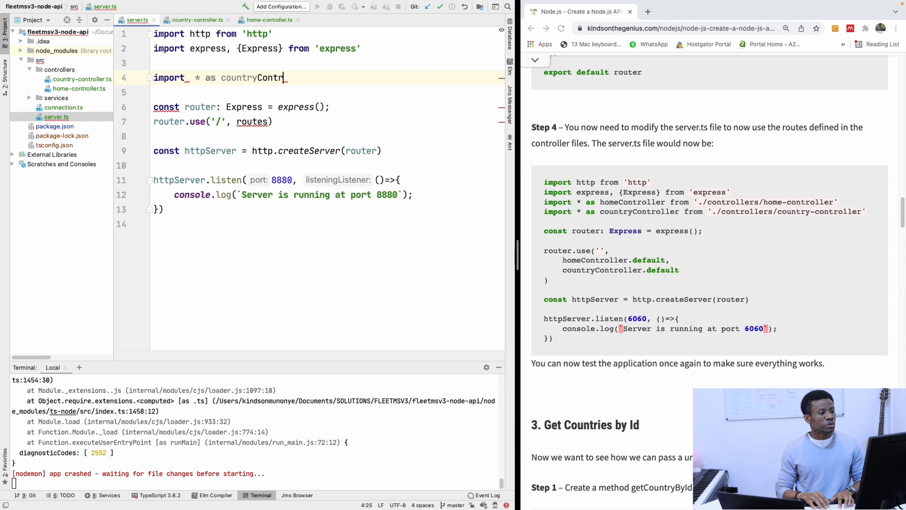
text(oller from './controllers/)
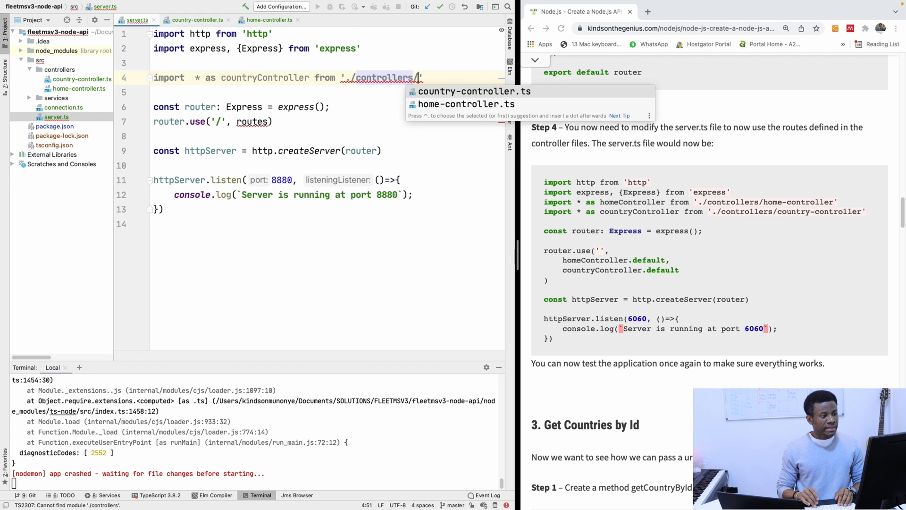
click(474, 91)
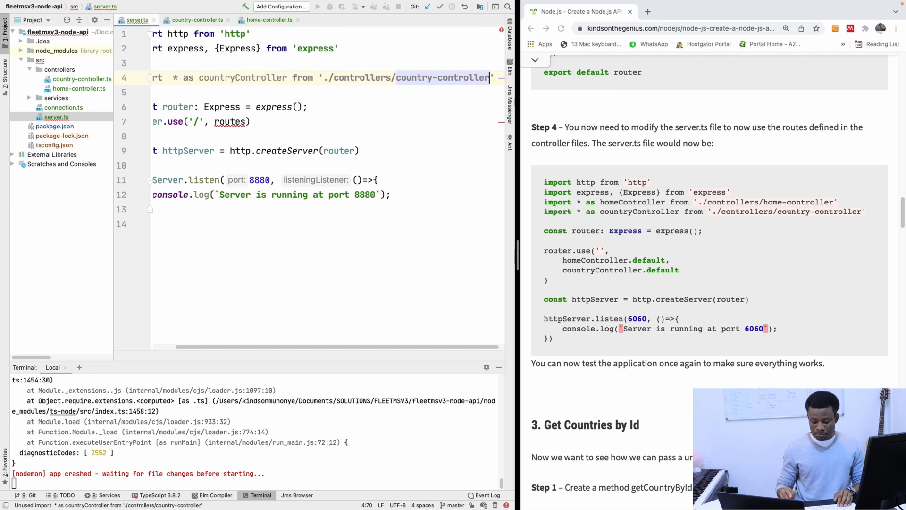
Step: Add import * as homeController from './controllers/home-controller'
text(i)
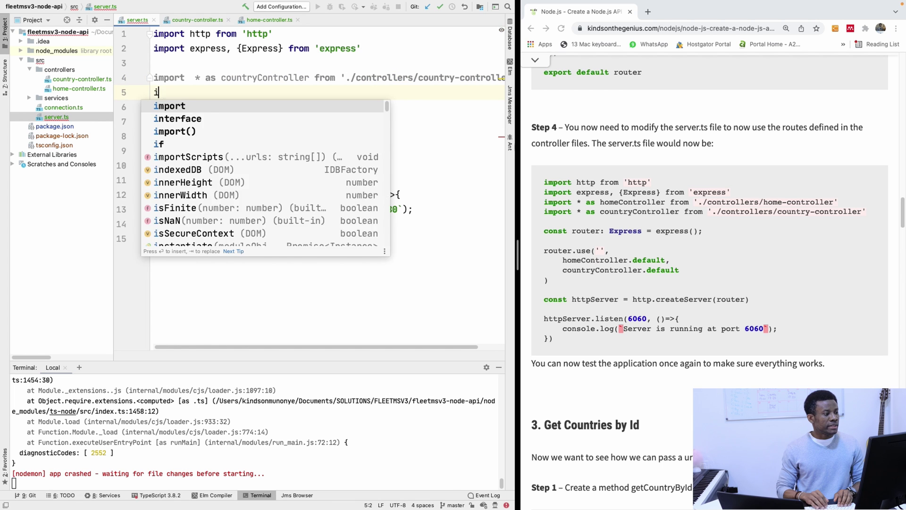
text(mport * as hom)
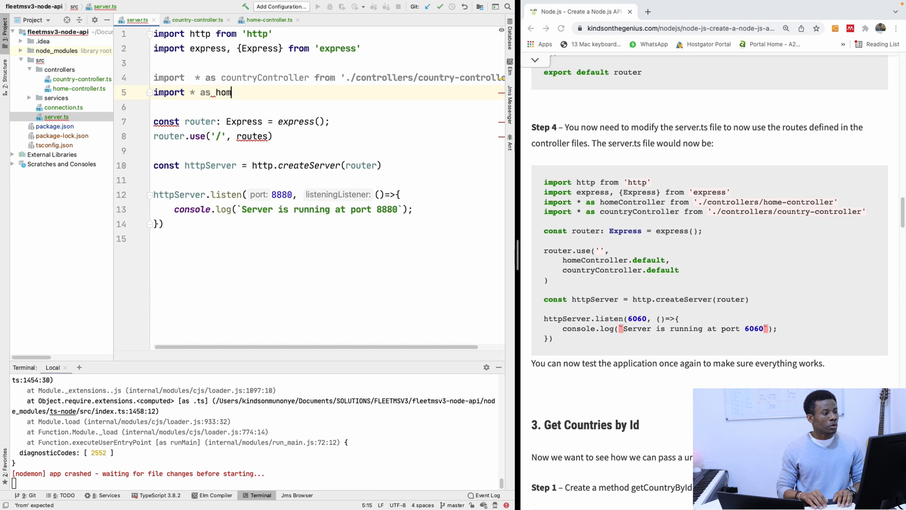
text(eController. f)
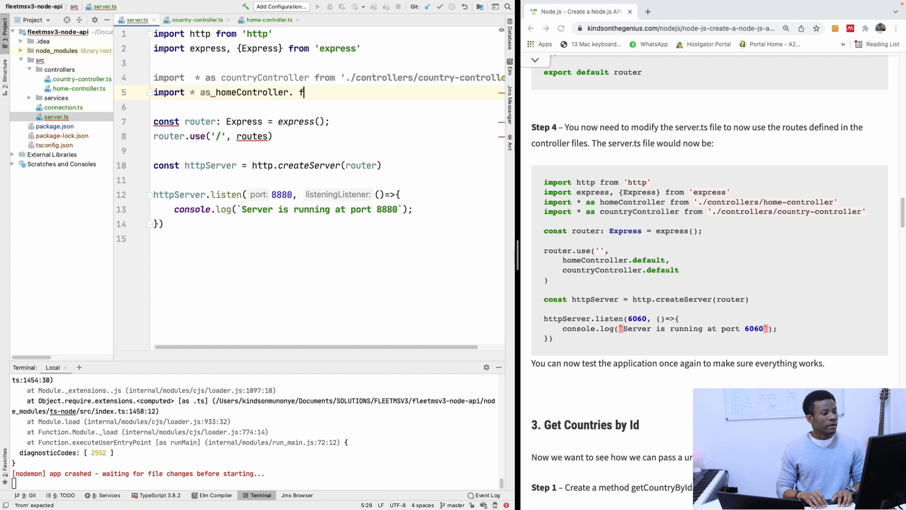
key(Backspace)
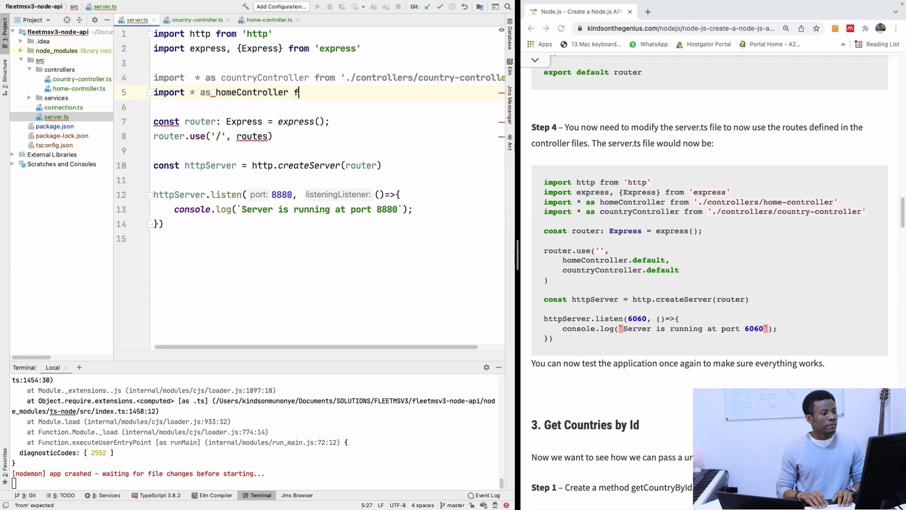
text(from '')
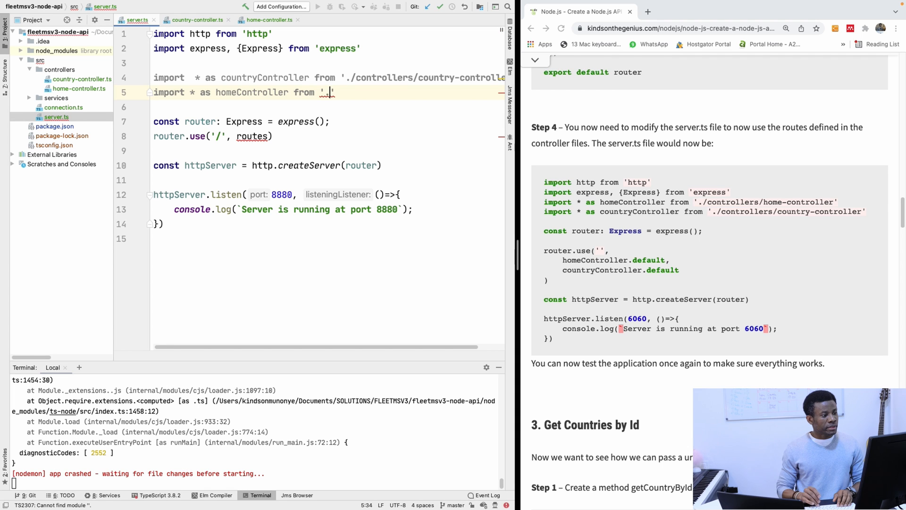
text(./controllers)
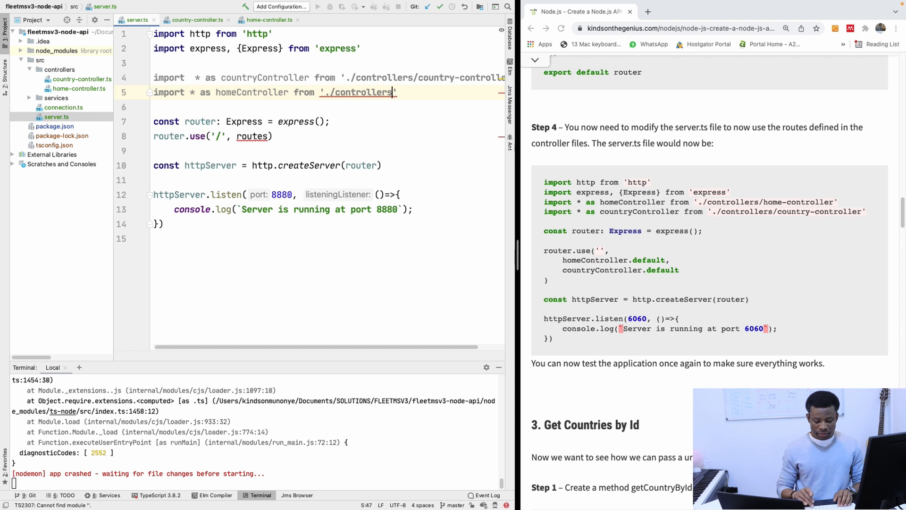
text(/home-controller)
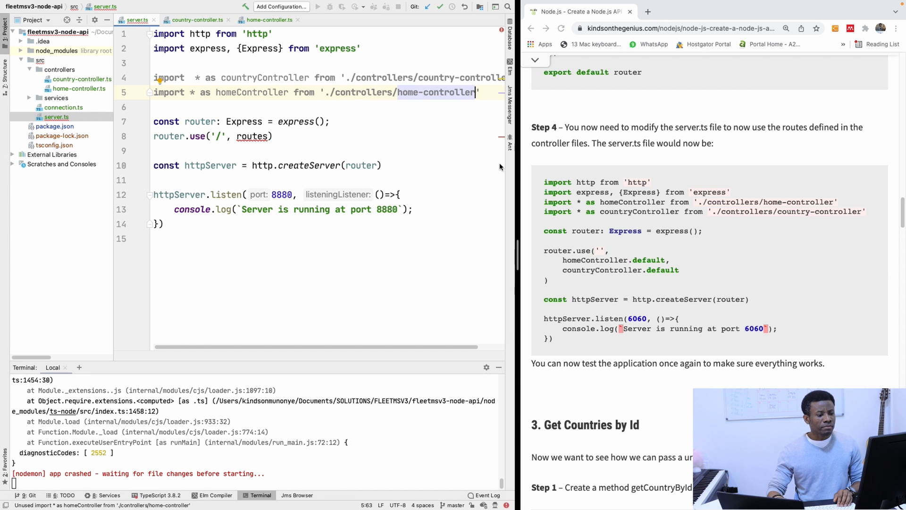
click(330, 121)
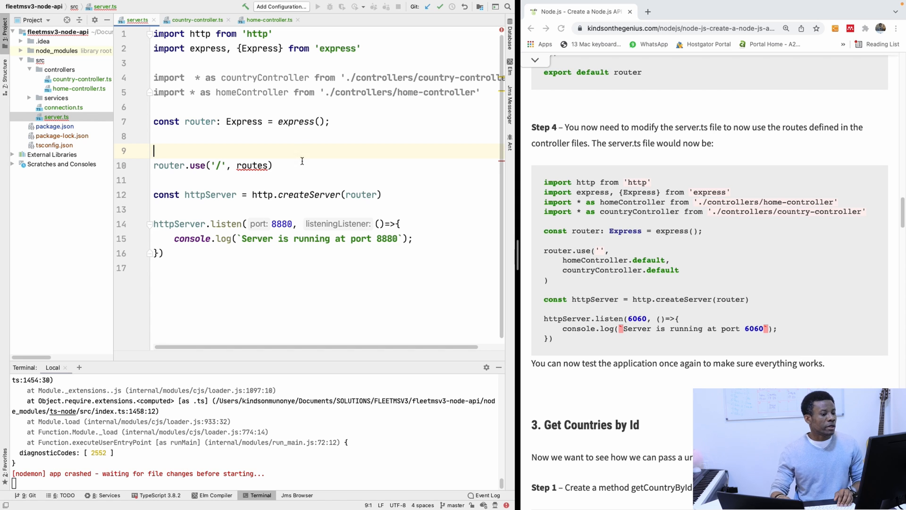
mouse_move(422, 177)
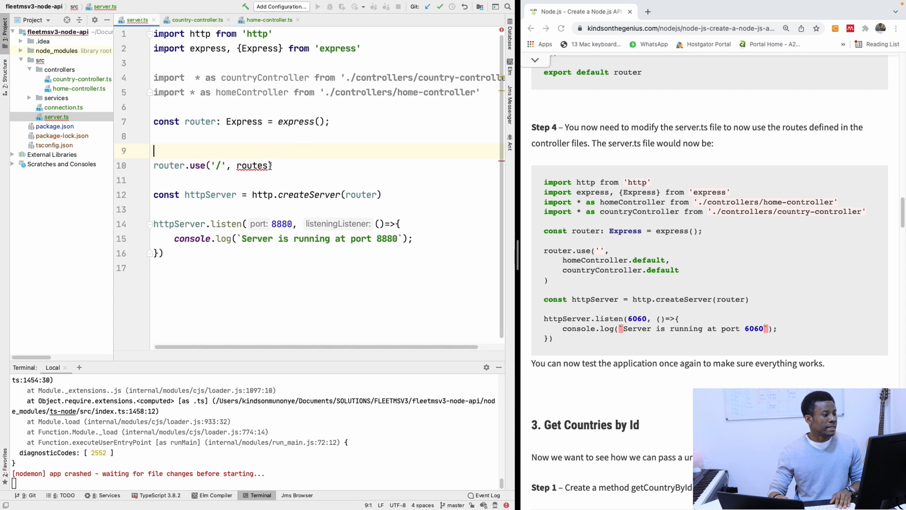
Step: Replace routes in router.use('') with homeController.default and countryController.default
double_click(253, 165)
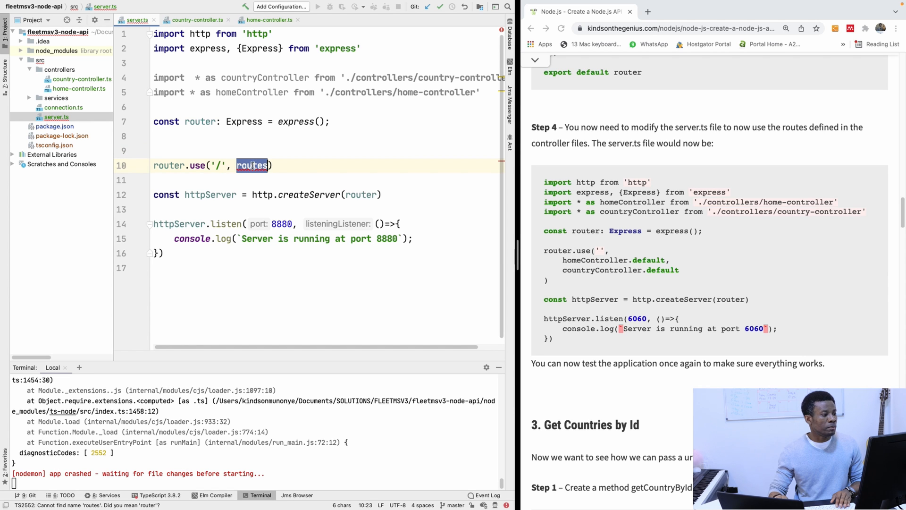
key(Backspace)
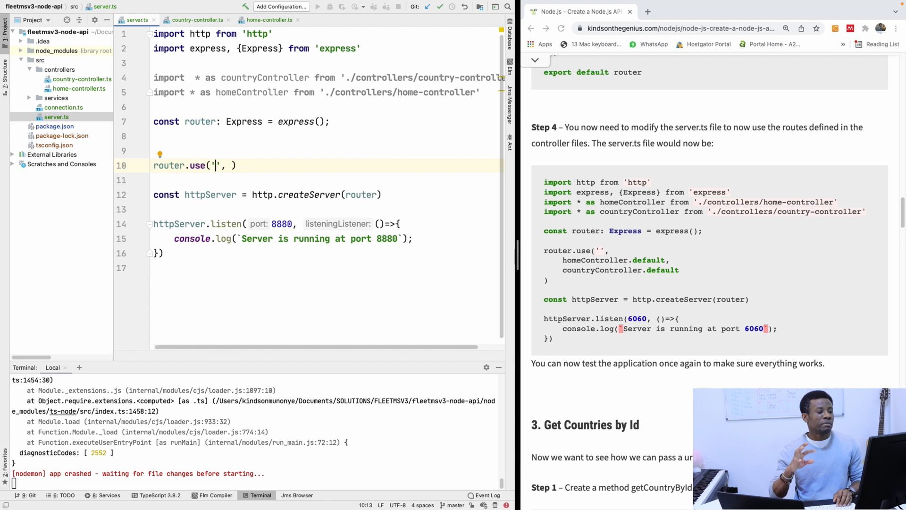
text(s)
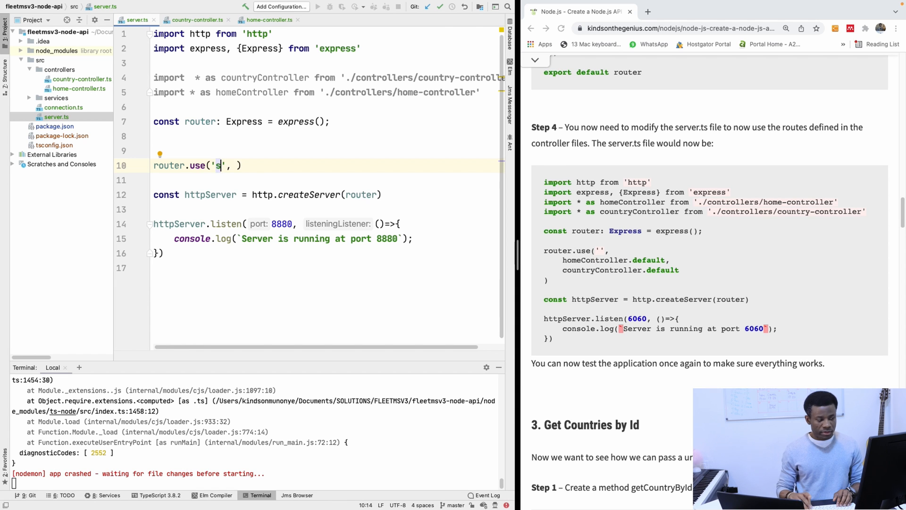
key(Backspace)
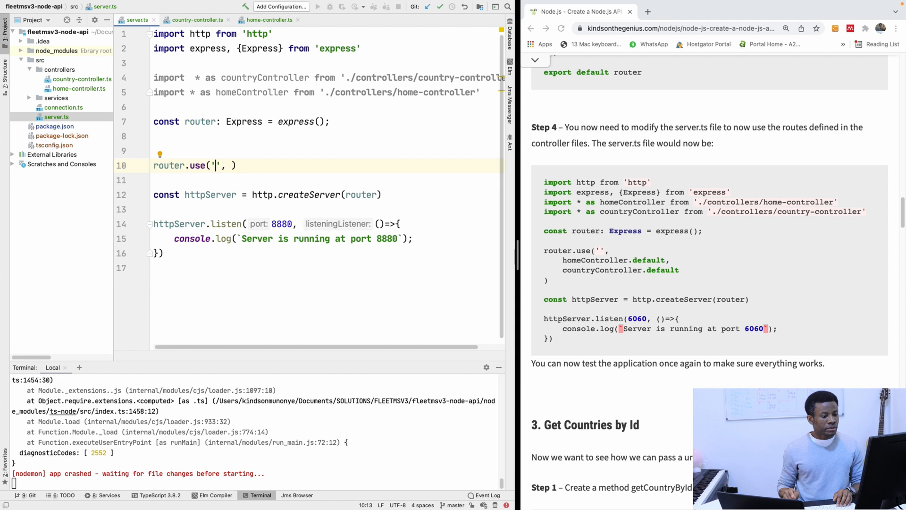
text(,)
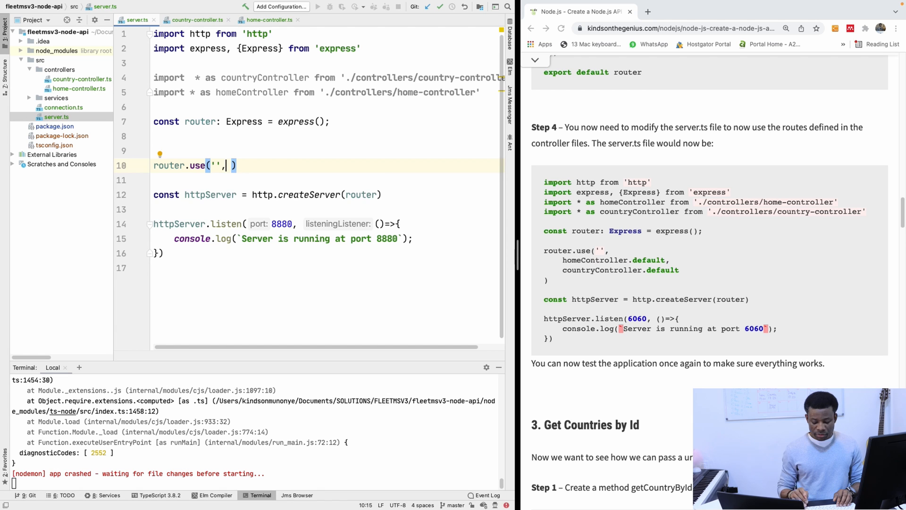
text(homeController.))
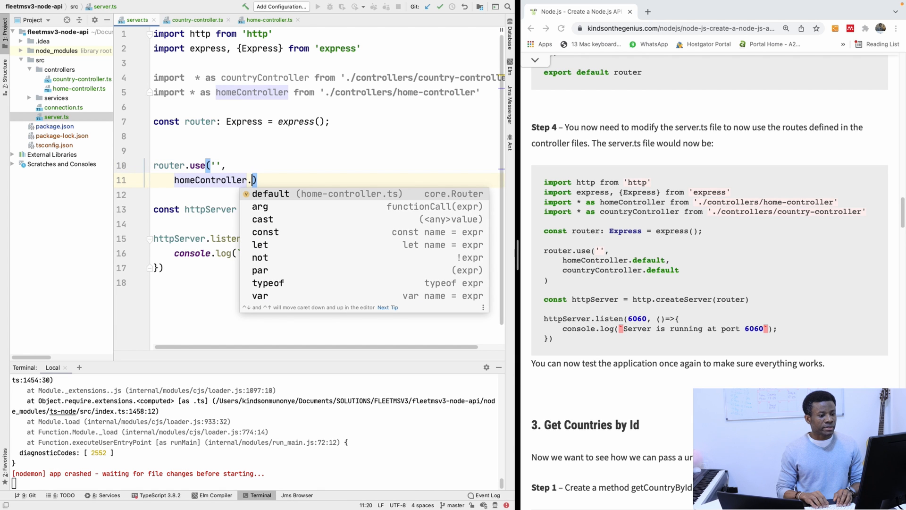
click(271, 193)
text(countryController.default))
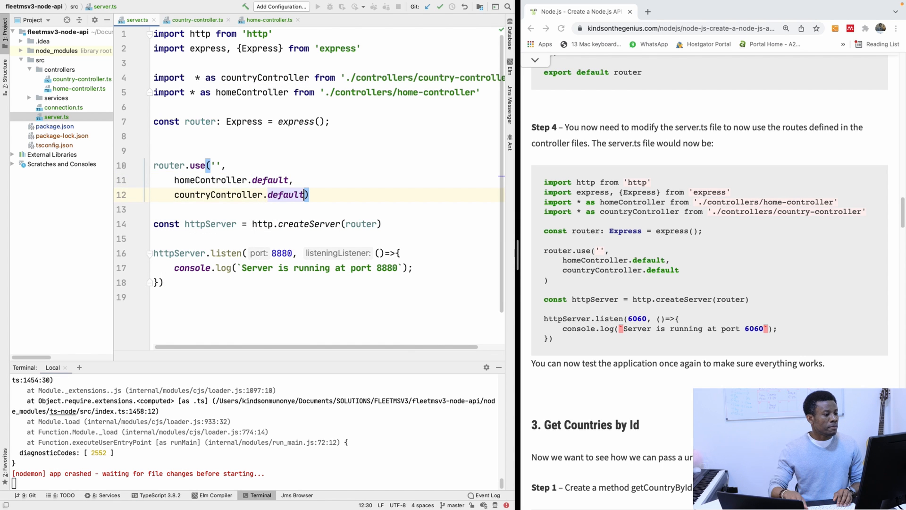
click(196, 20)
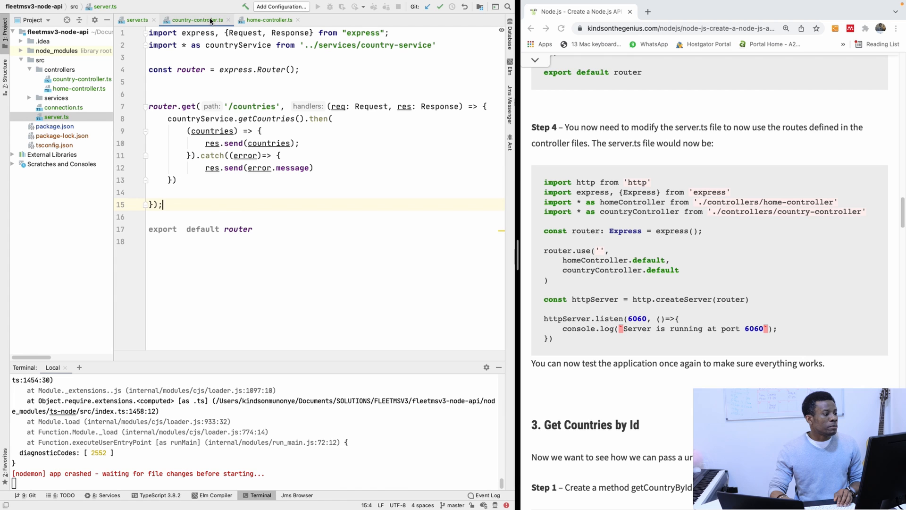
Step: In server.ts, change the router.use path to '' and put the closing parenthesis on its own line
click(198, 19)
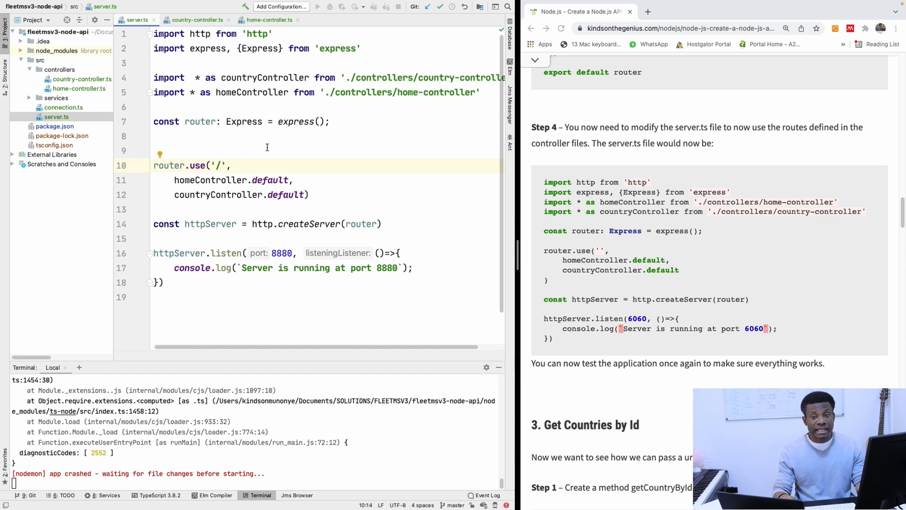
click(196, 20)
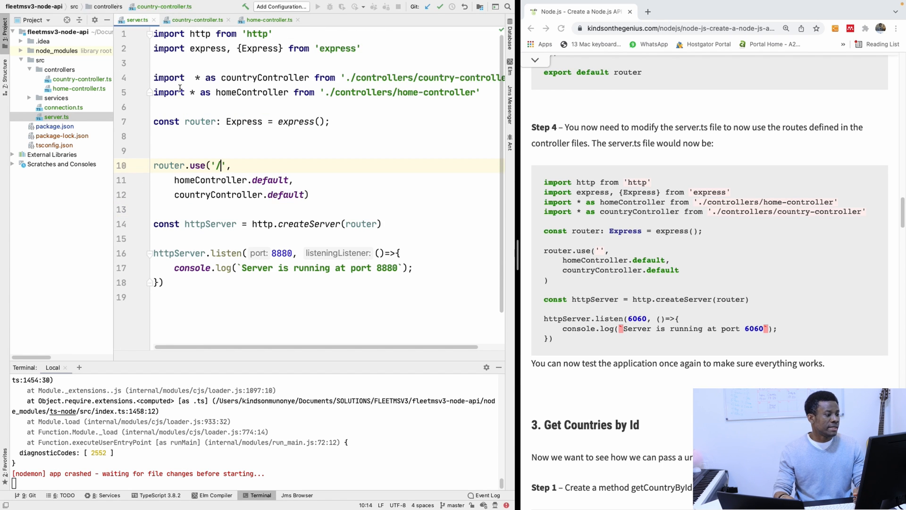
key(Backspace)
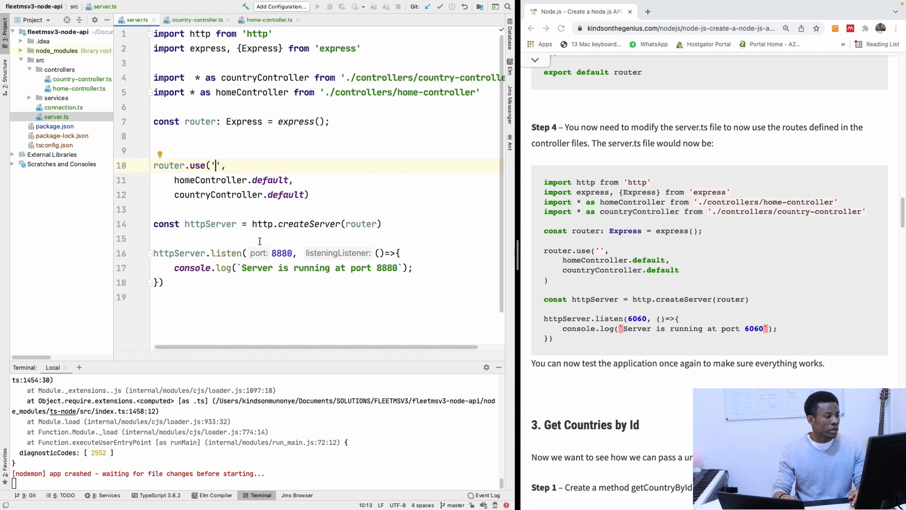
click(310, 194)
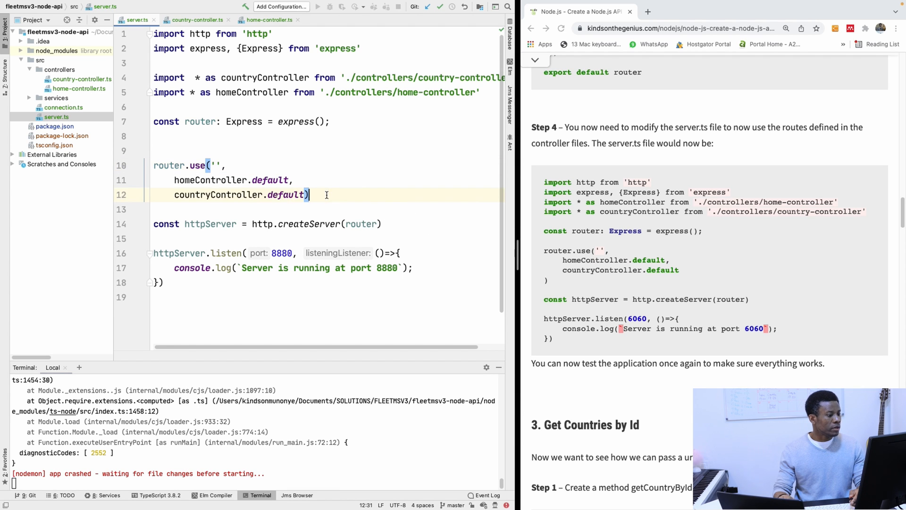
key(Return)
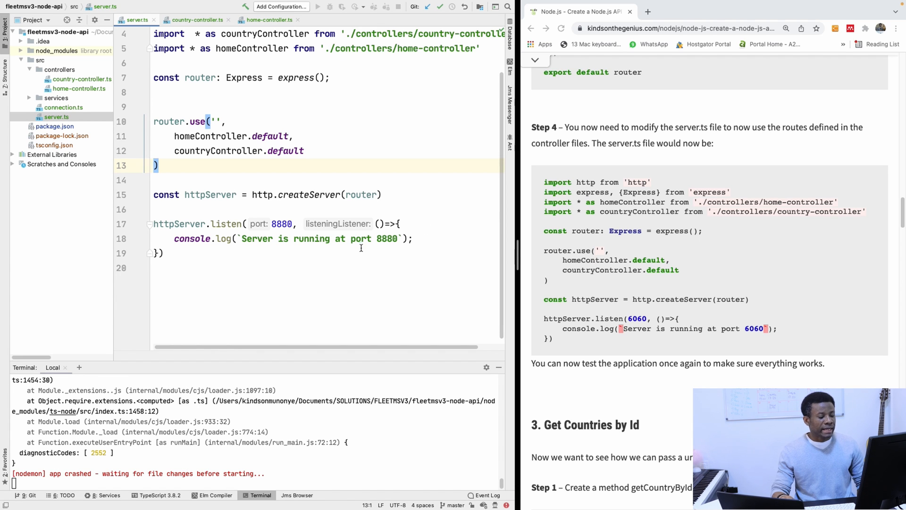
mouse_move(328, 256)
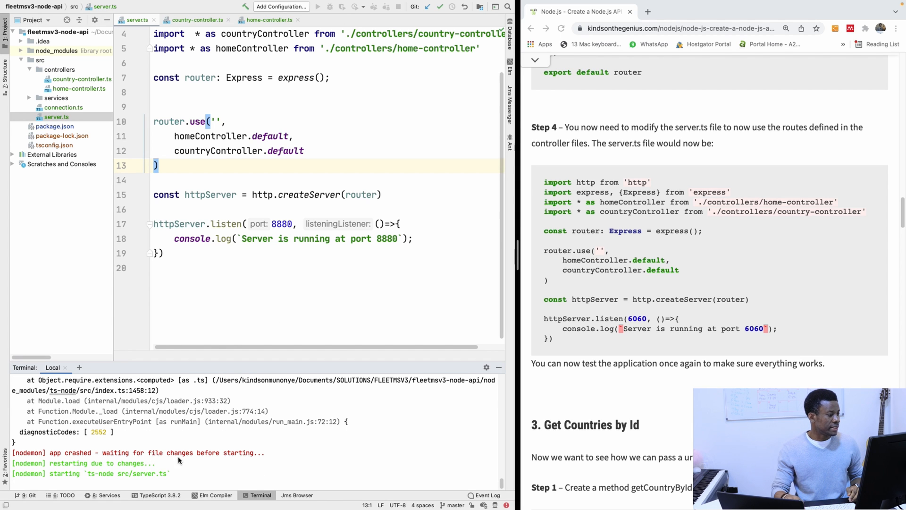
Step: Check localhost:8880/countries in Chrome for the JSON list of countries
click(77, 5)
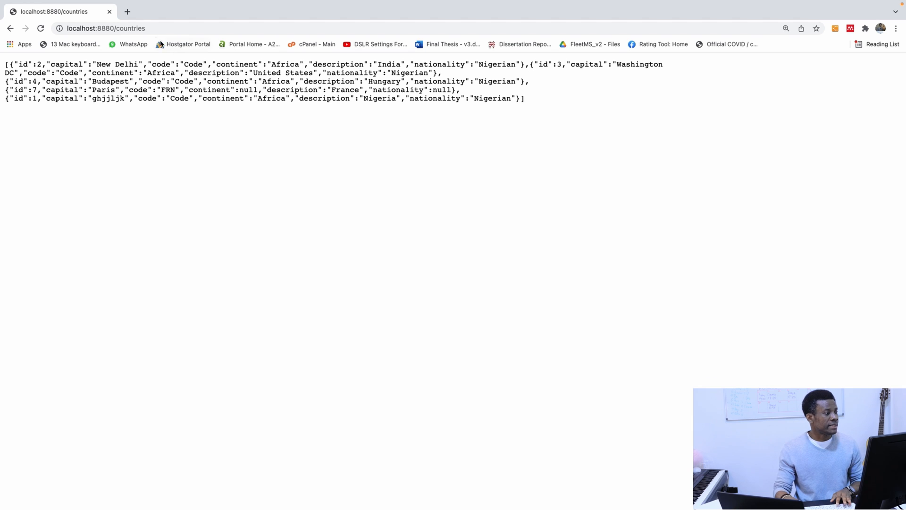
click(105, 27)
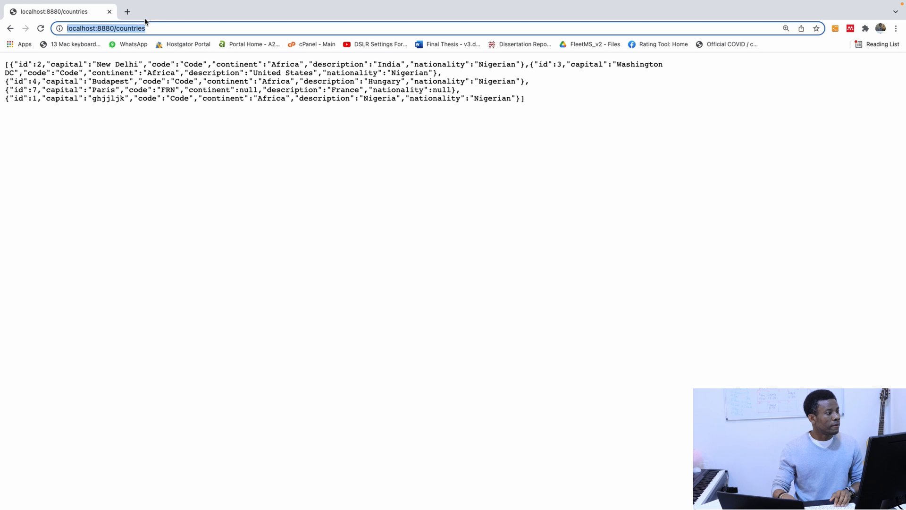